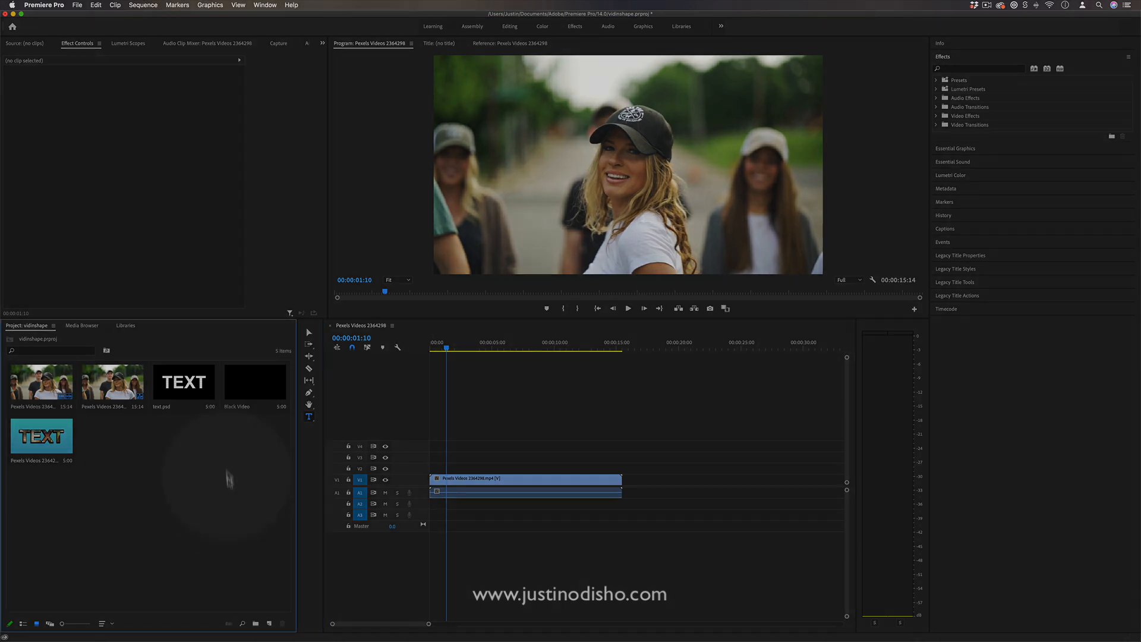
# Step: Create a new 1920×1080, 30 fps square-pixel Photoshop file named Sampleshape
pyautogui.click(77, 5)
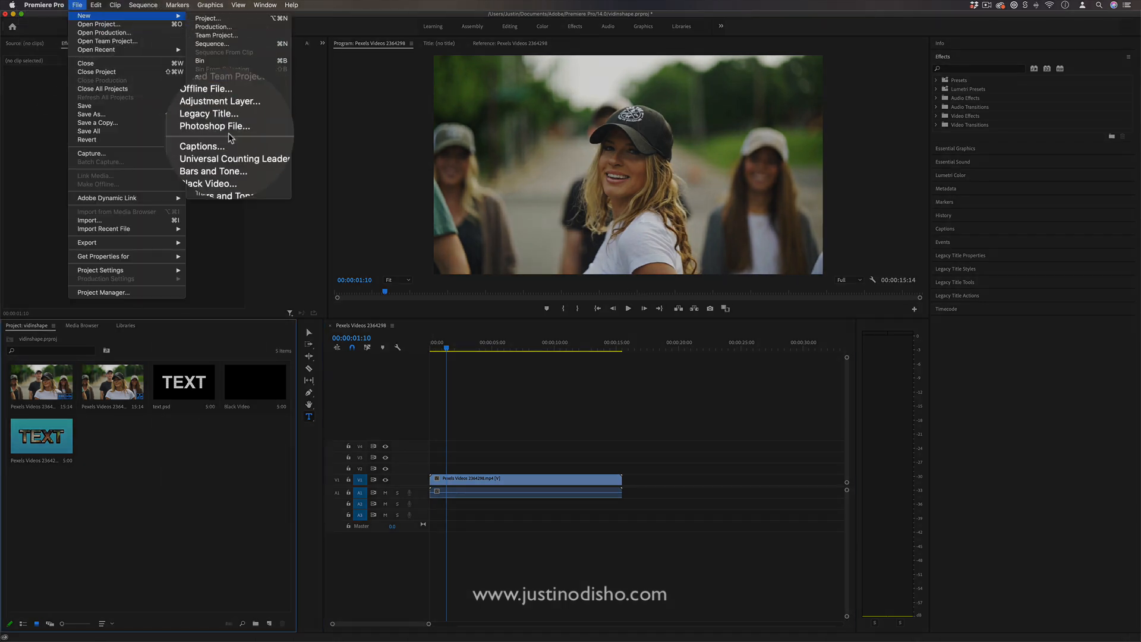
pyautogui.click(214, 126)
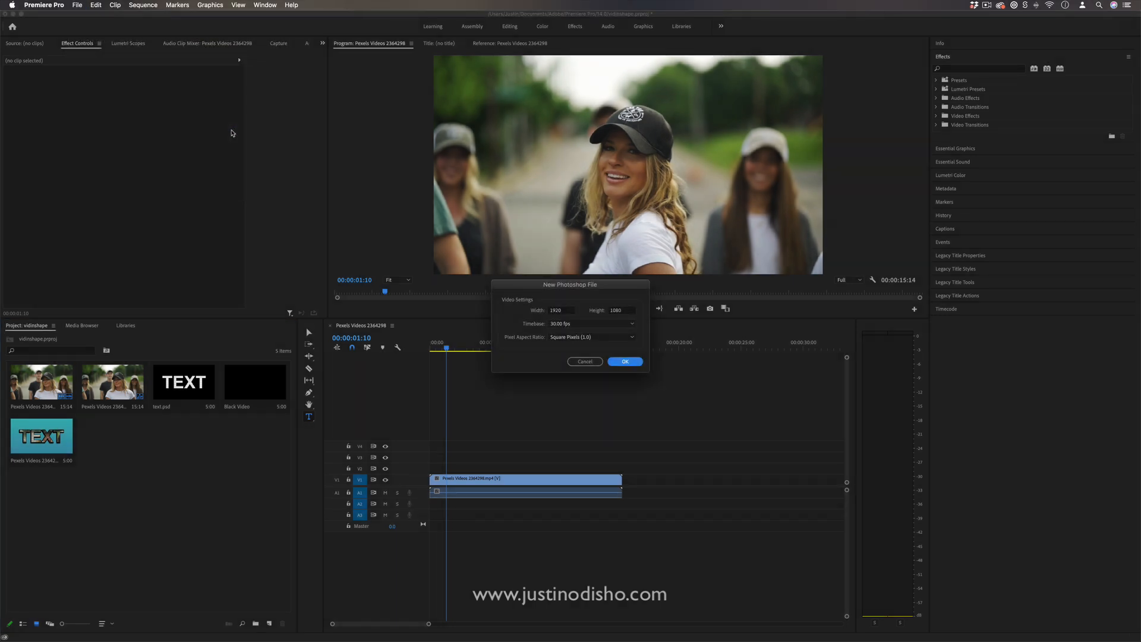
pyautogui.click(561, 310)
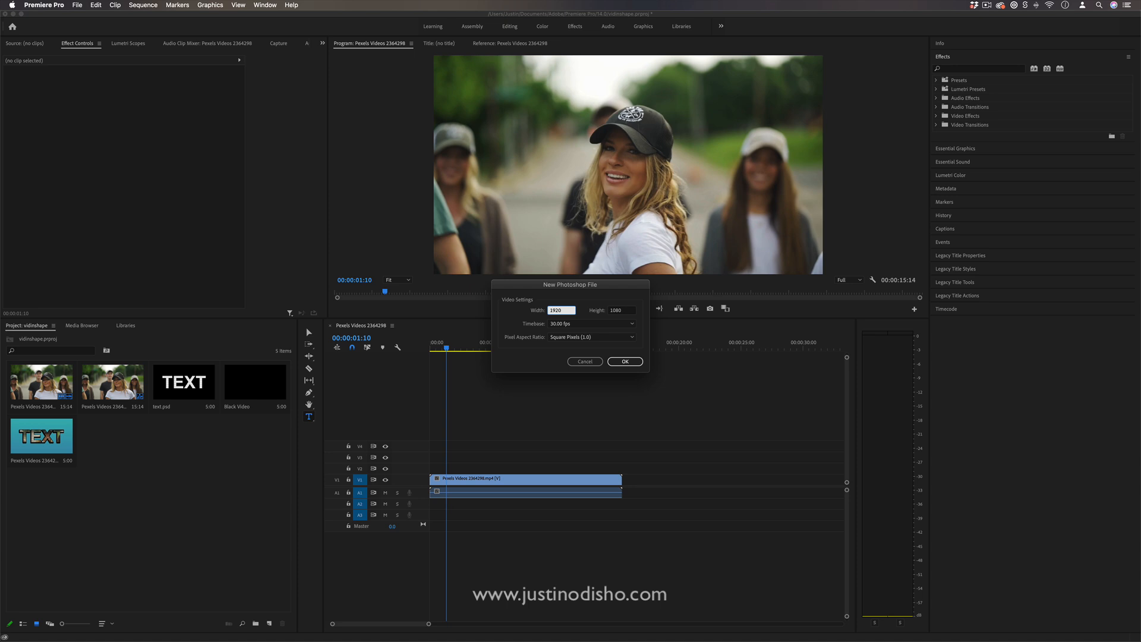
pyautogui.click(625, 361)
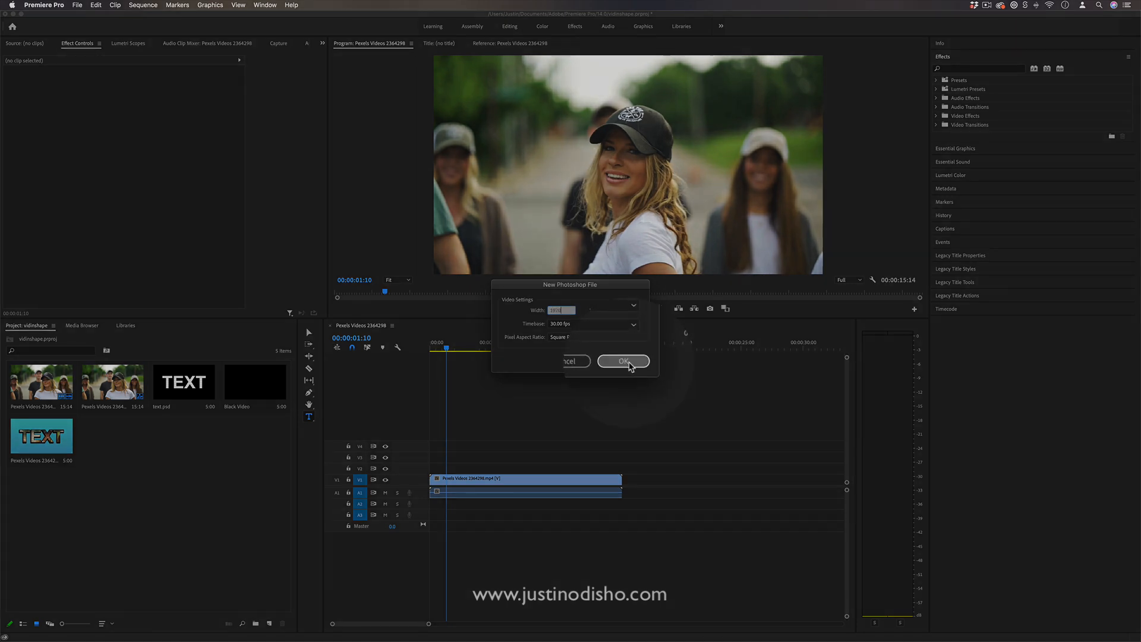
pyautogui.click(622, 361)
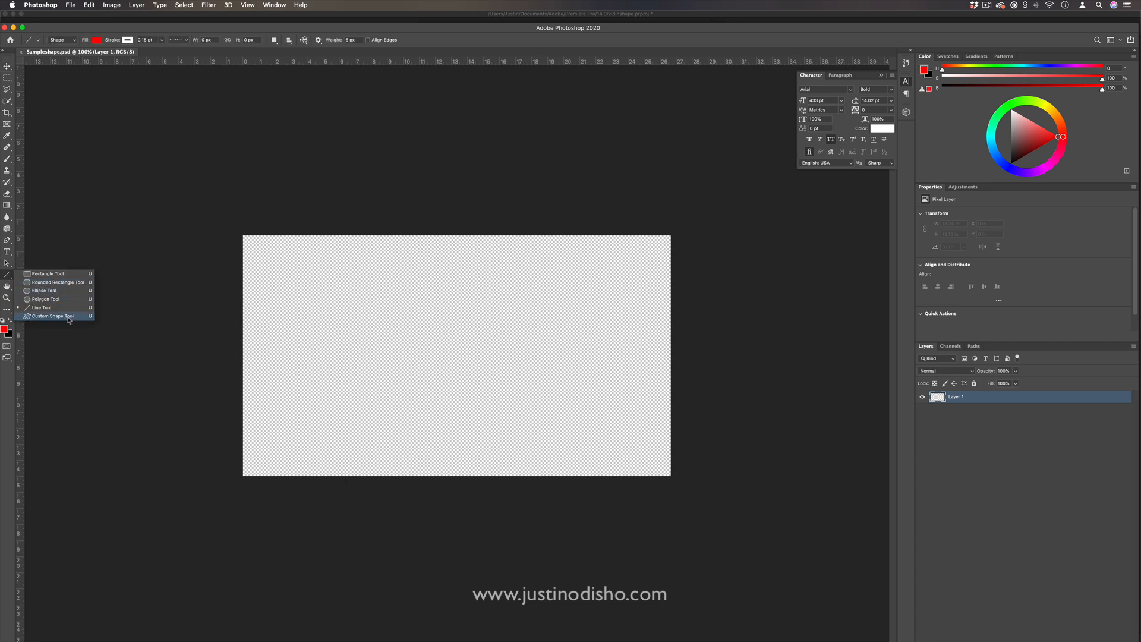
# Step: Select the Custom Shape Tool and browse the preset shapes for the heart
pyautogui.click(53, 315)
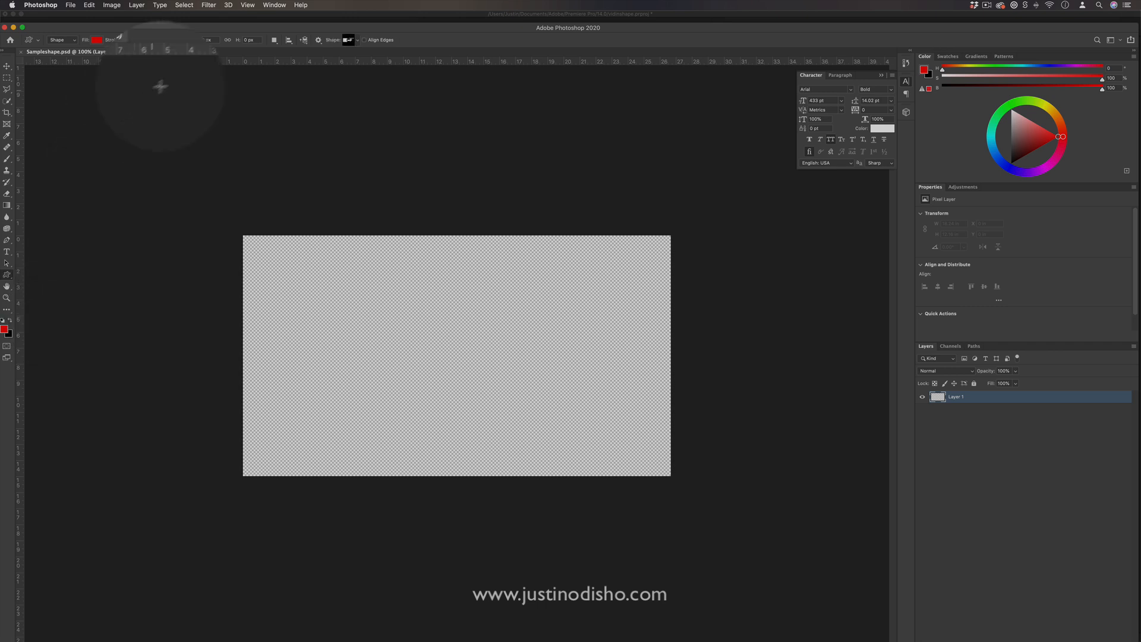
pyautogui.click(347, 39)
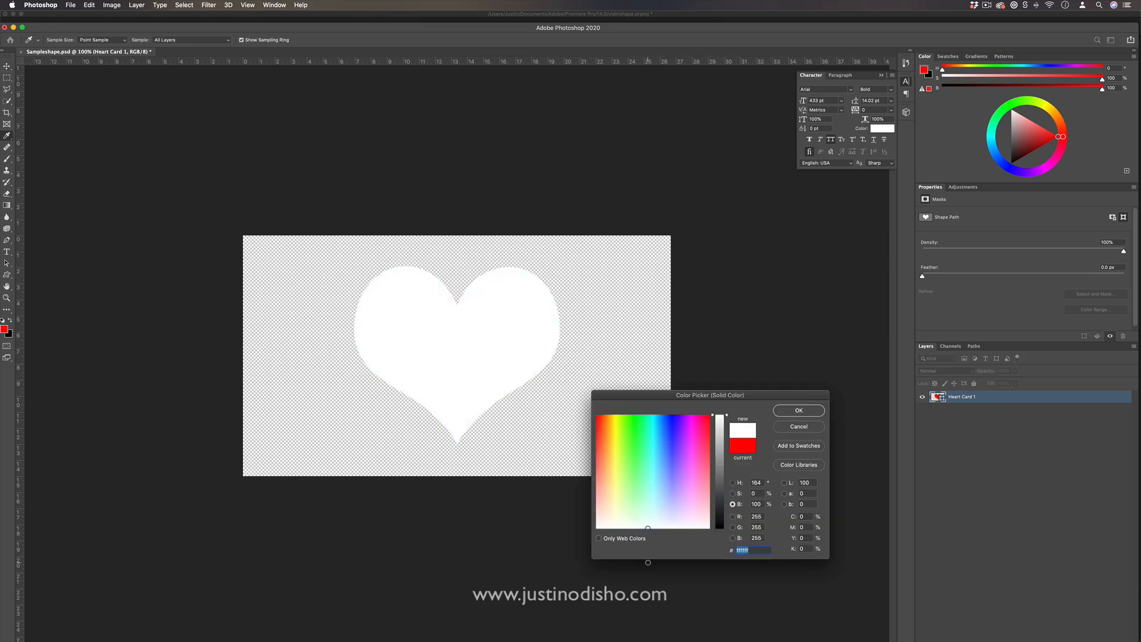
# Step: Confirm white as the heart layer's fill colour
pyautogui.click(798, 410)
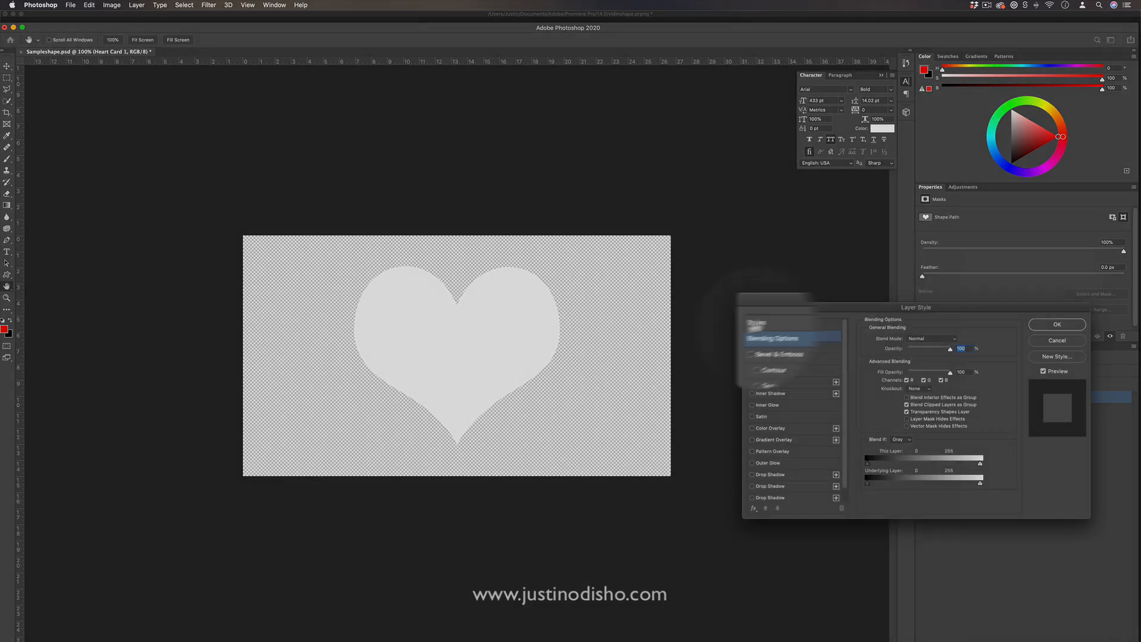
# Step: Add a black stroke and a large, offset black drop shadow to the heart
pyautogui.click(772, 321)
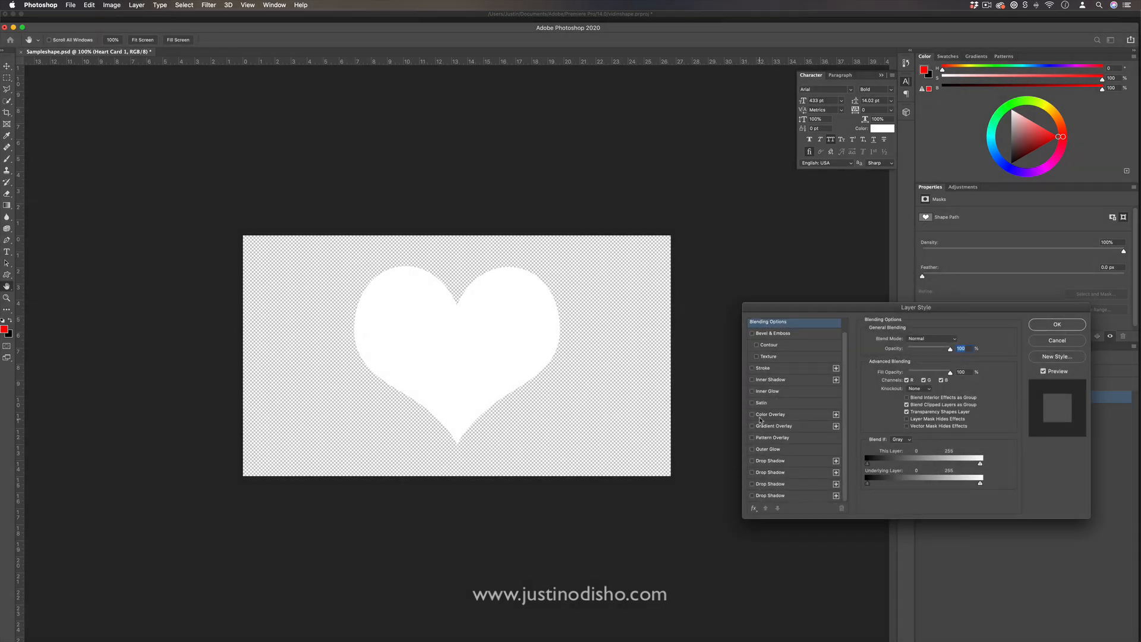
pyautogui.click(753, 368)
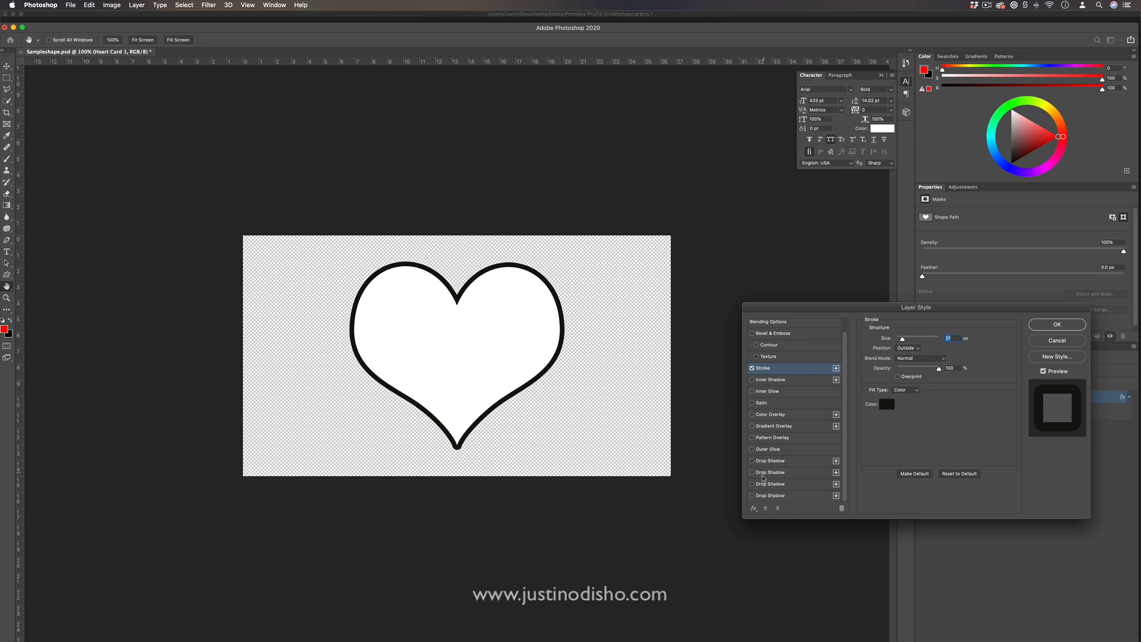
pyautogui.click(743, 460)
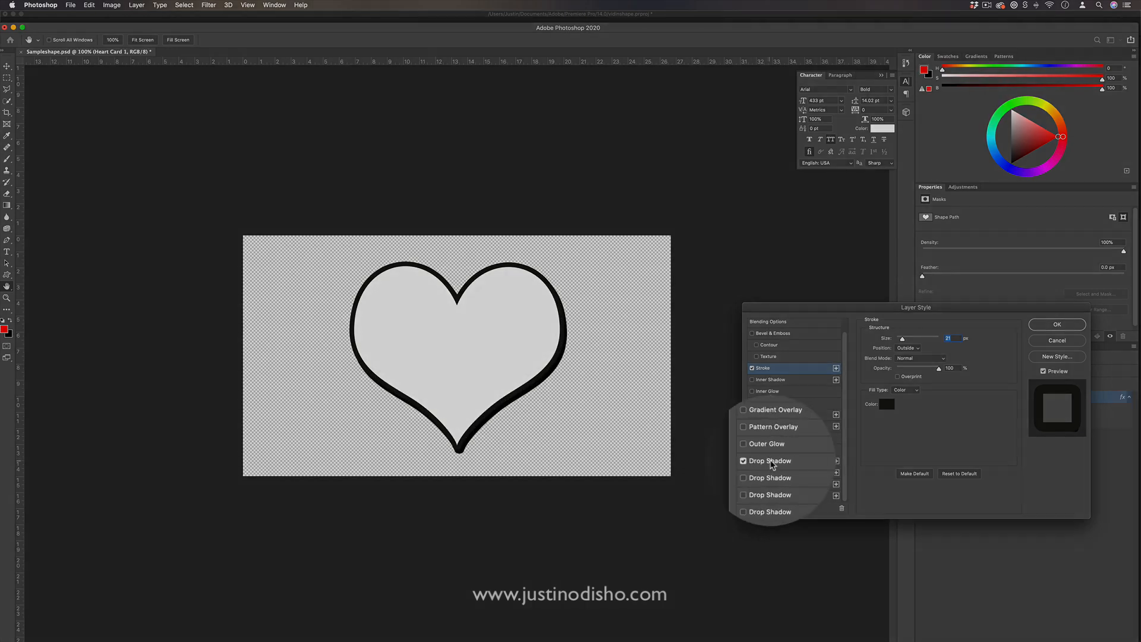
pyautogui.click(769, 460)
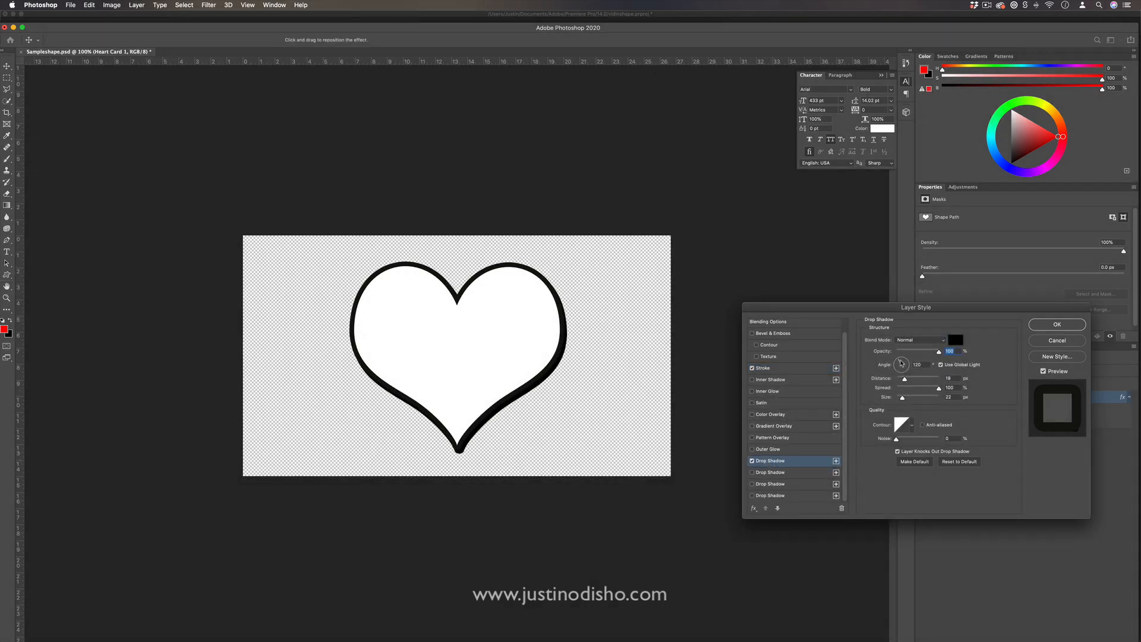
pyautogui.moveTo(901, 363); pyautogui.dragTo(901, 353)
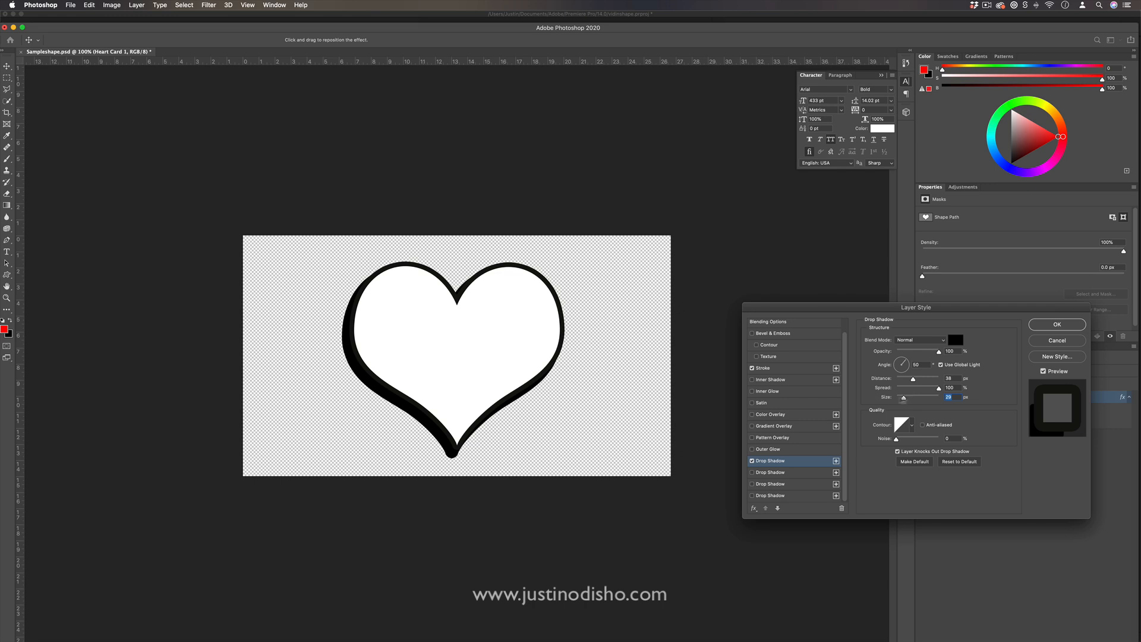
pyautogui.moveTo(337, 334)
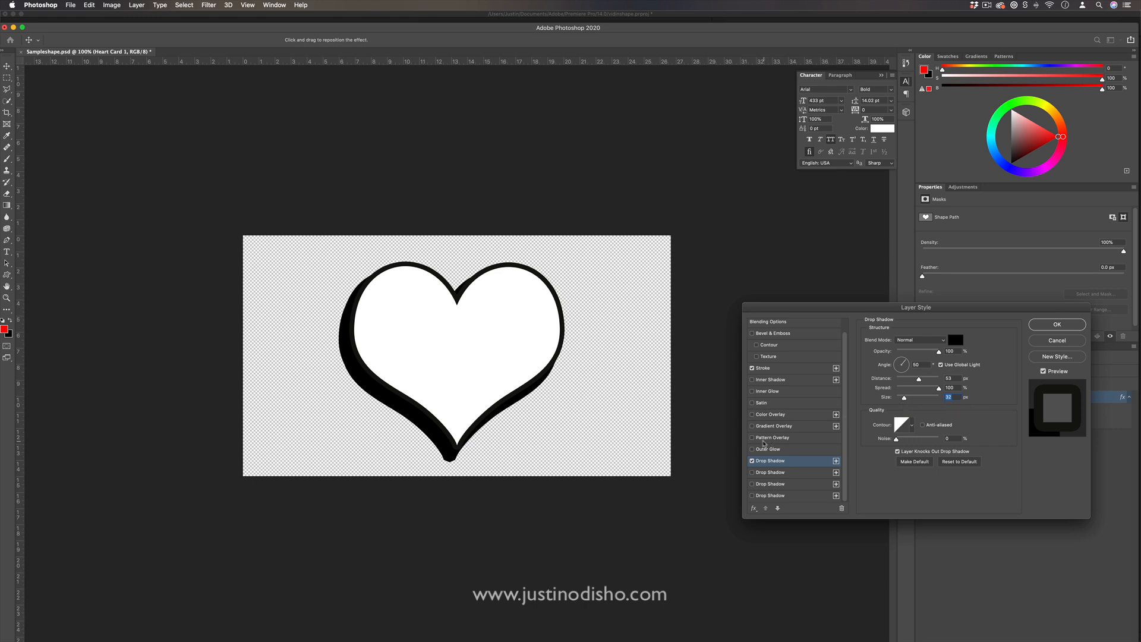
# Step: Add a black dot Pattern Overlay with a larger scale, then apply the styles
pyautogui.click(753, 437)
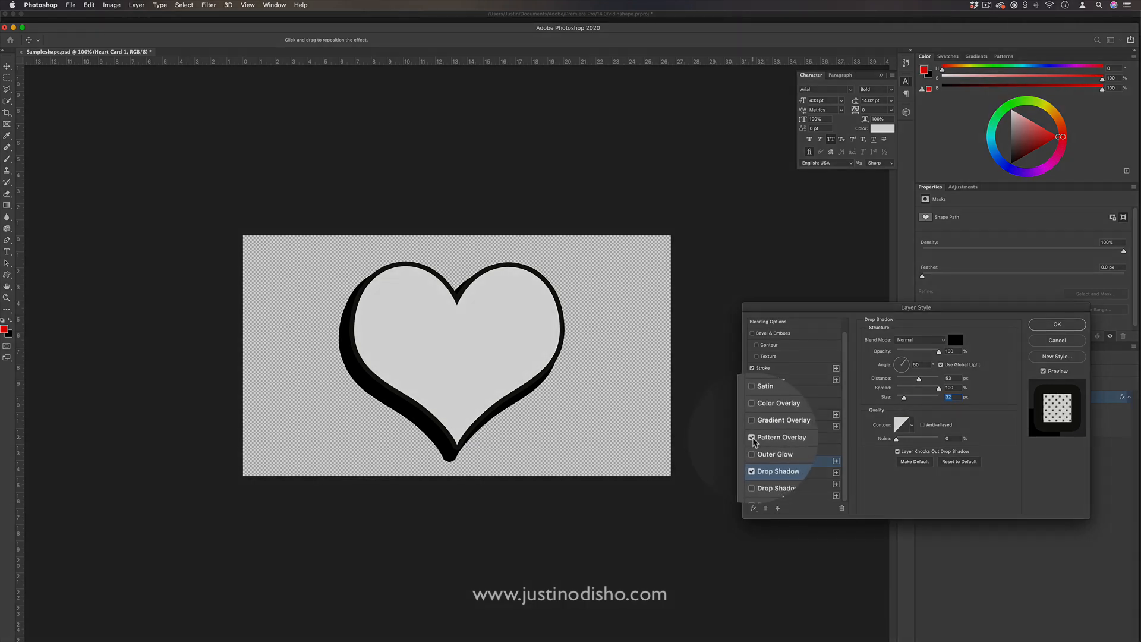
pyautogui.click(752, 437)
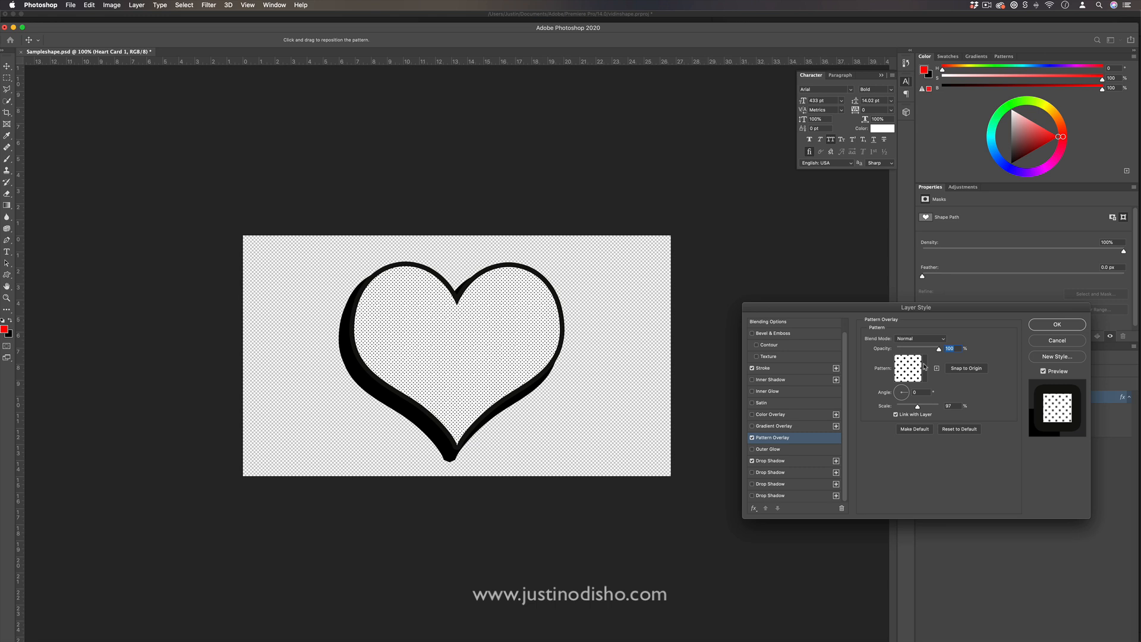
pyautogui.click(907, 368)
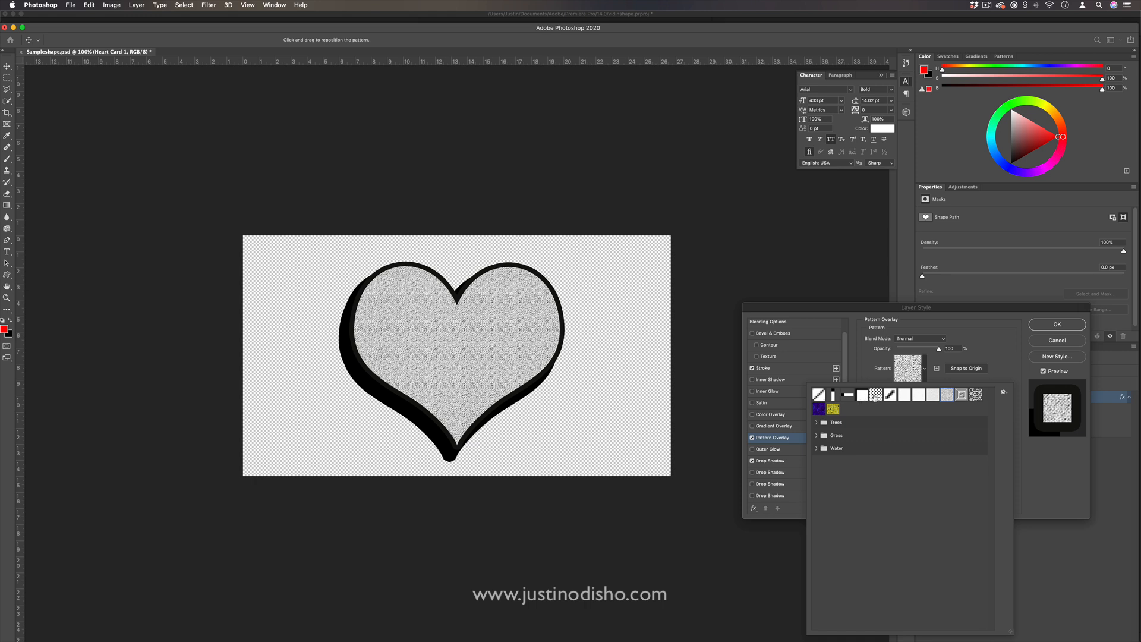
pyautogui.click(864, 395)
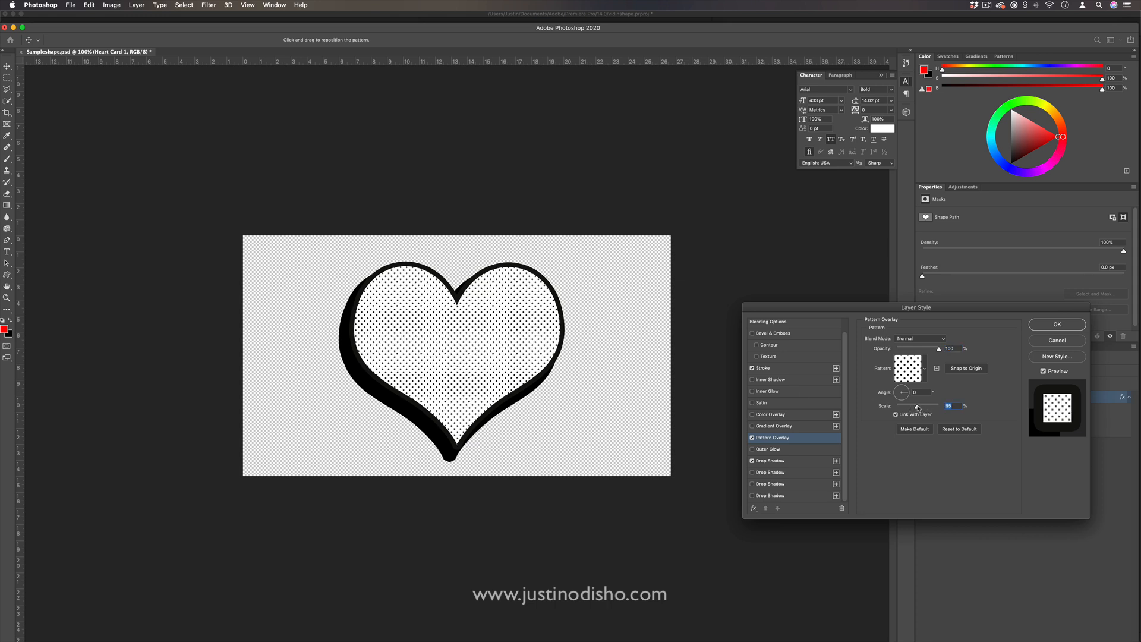
pyautogui.moveTo(917, 406); pyautogui.dragTo(939, 406)
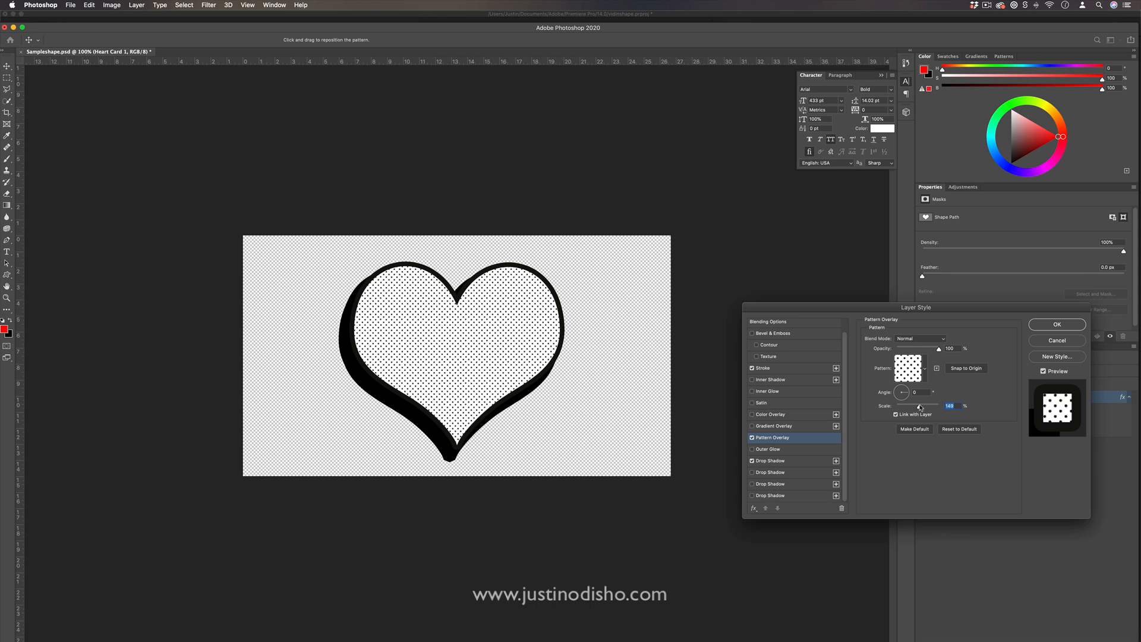
pyautogui.click(1056, 323)
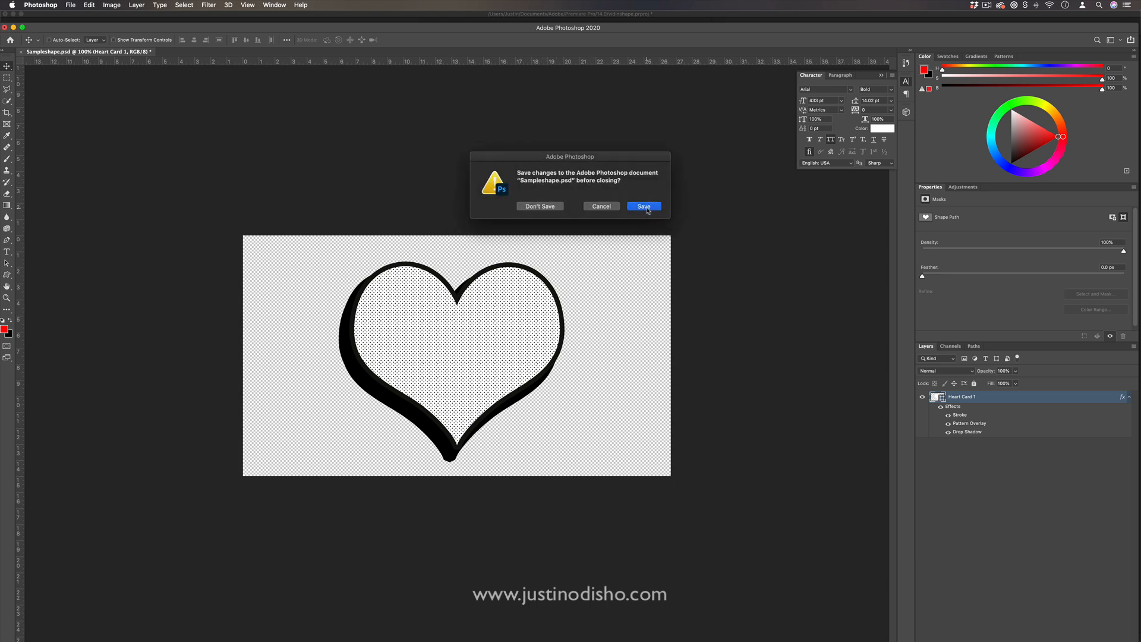
# Step: Save changes to Sampleshape.psd as the document closes
pyautogui.click(643, 206)
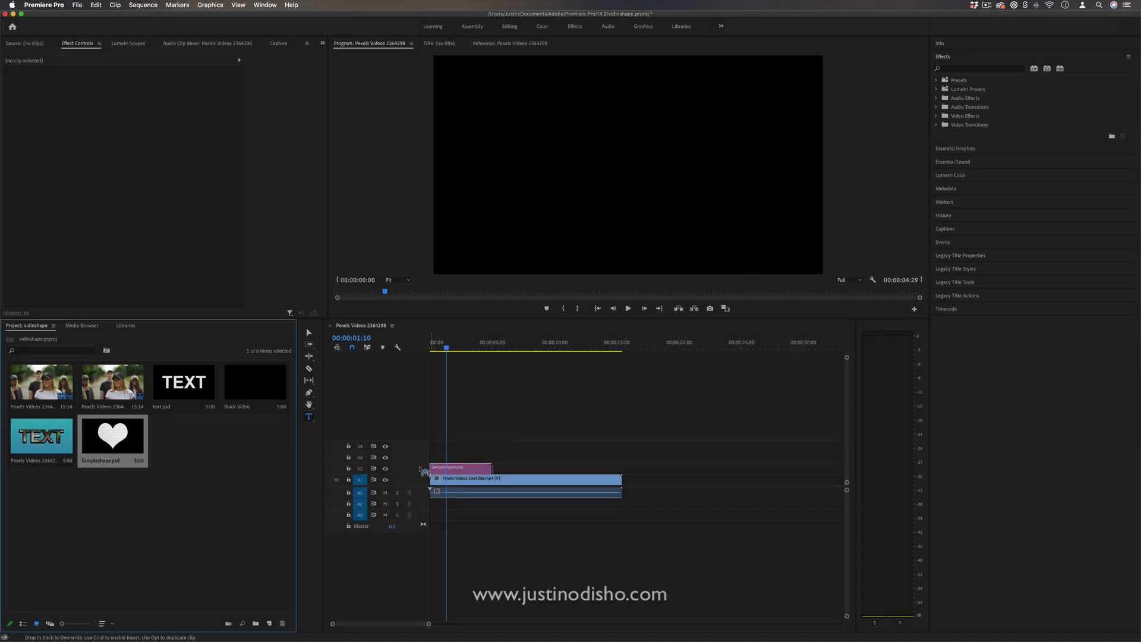
# Step: Drag Sampleshape.psd onto track V2 above the video clip
pyautogui.moveTo(459, 466); pyautogui.dragTo(458, 467)
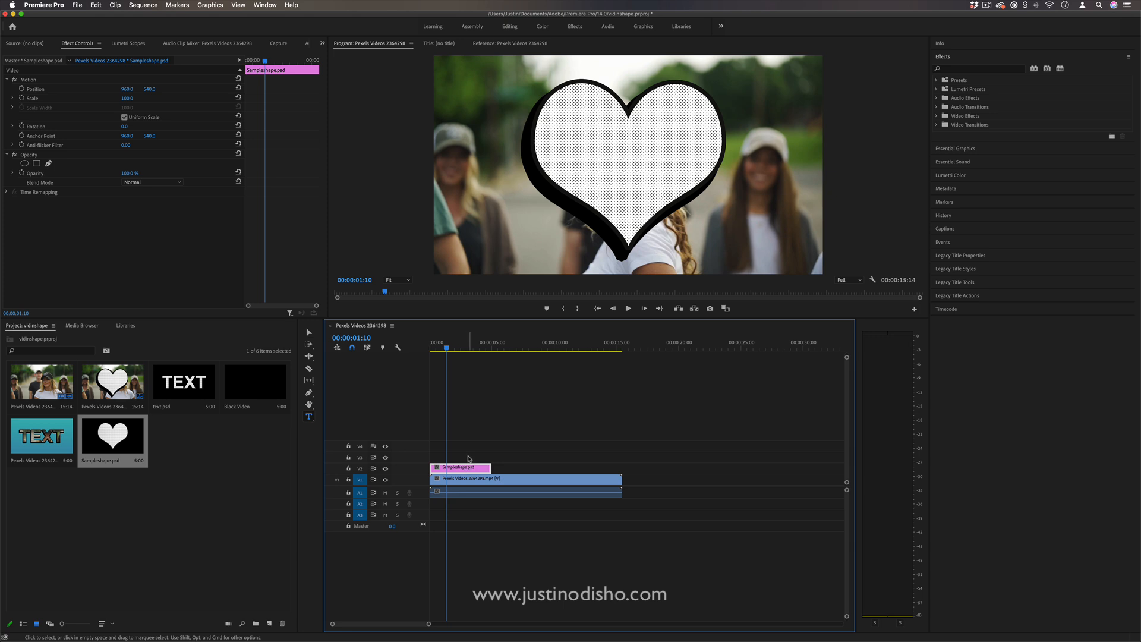
pyautogui.moveTo(468, 458)
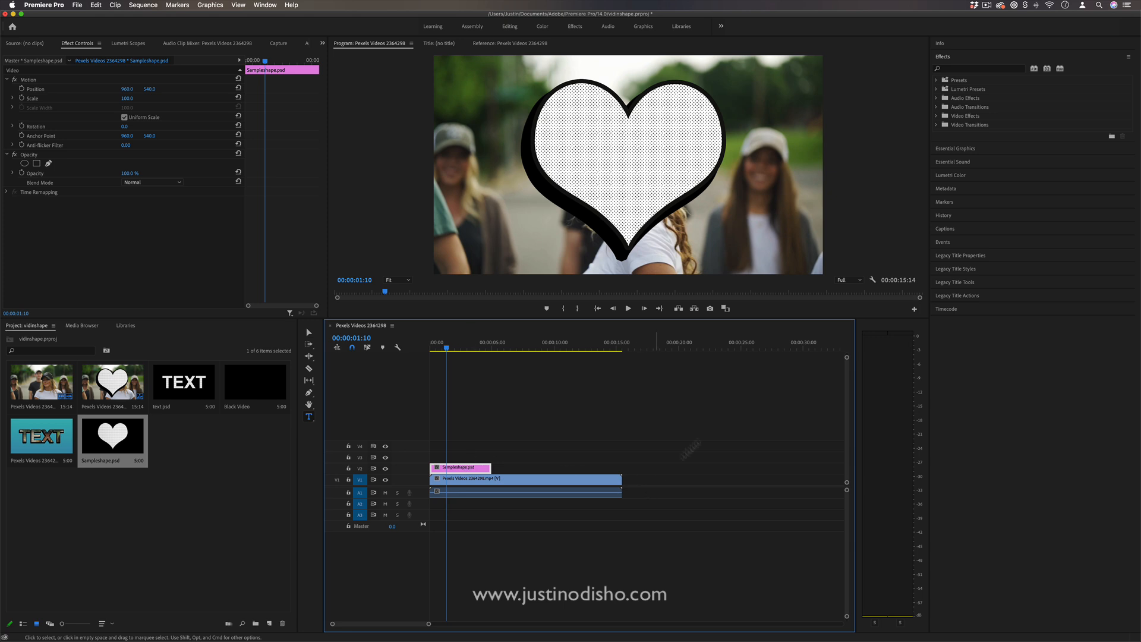
pyautogui.moveTo(530, 435)
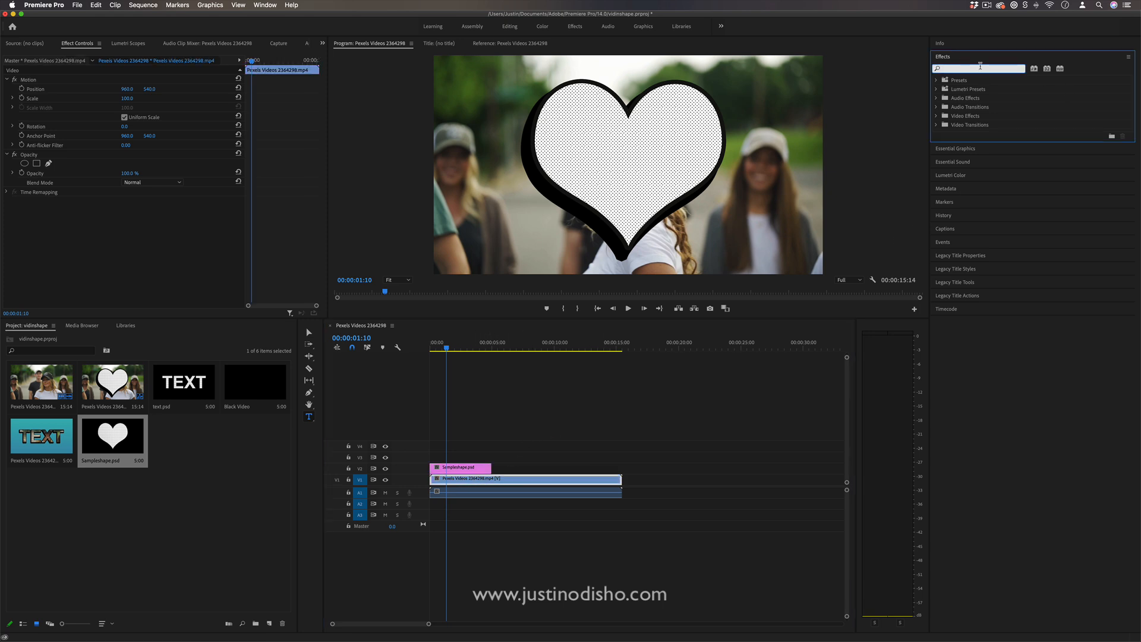
# Step: Apply Track Matte Key to the video with Matte Video 2 and Matte Luma
pyautogui.write('track matt')
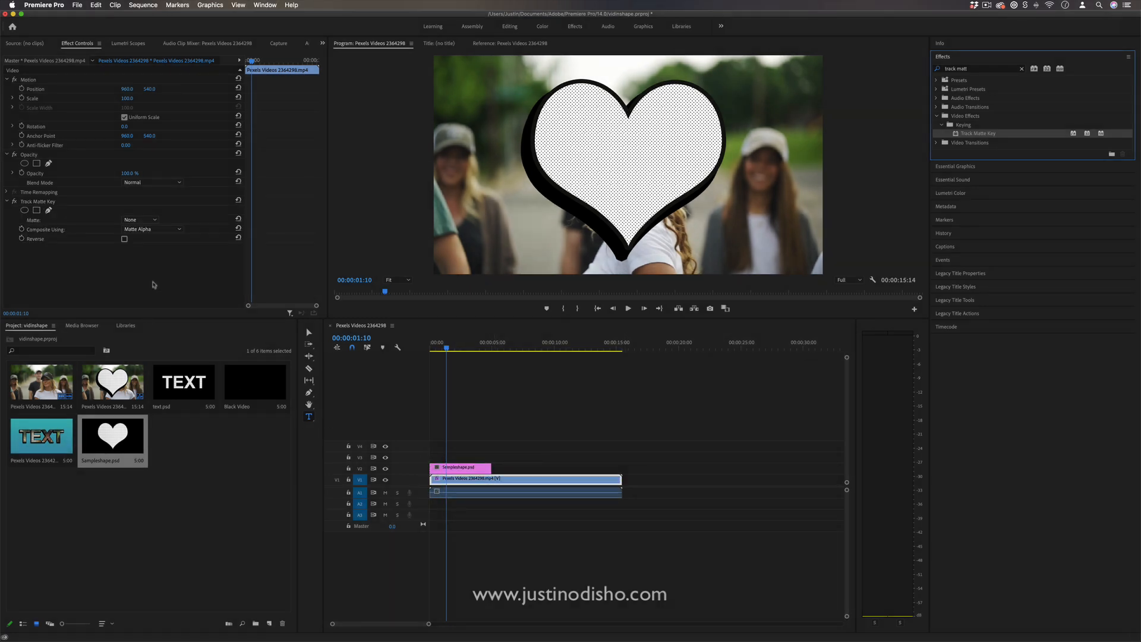
pyautogui.click(139, 220)
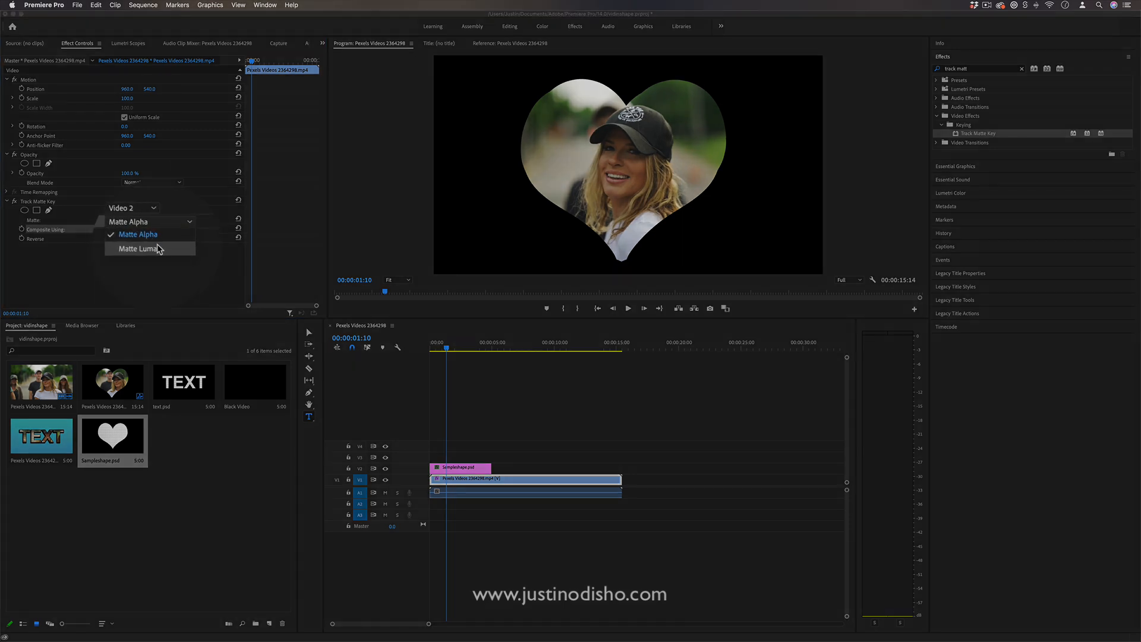
pyautogui.click(138, 250)
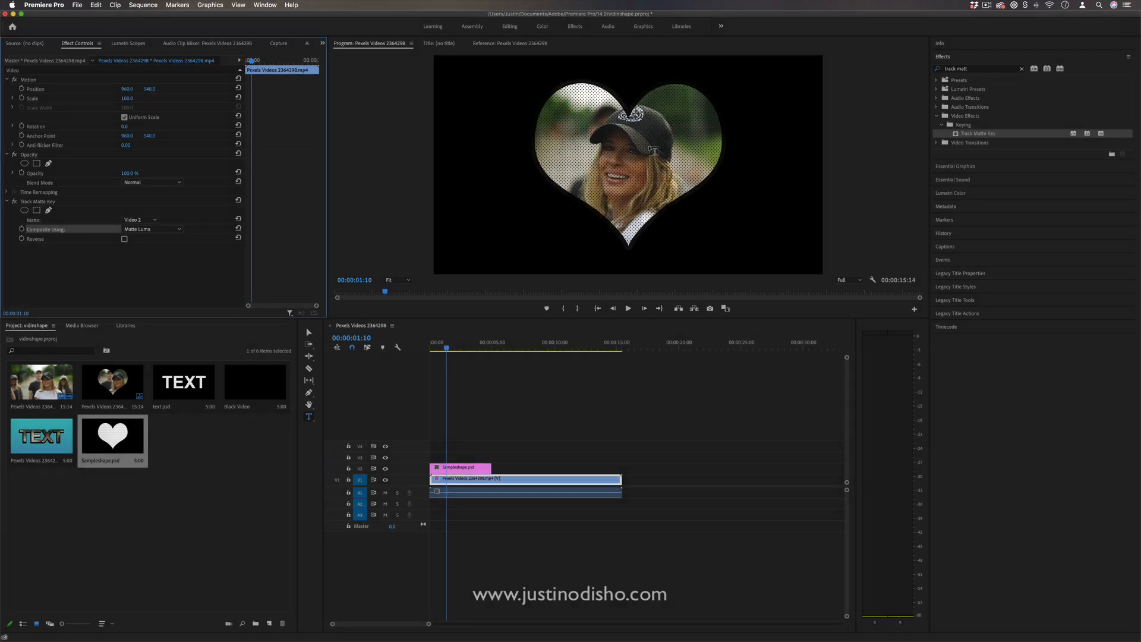
pyautogui.moveTo(509, 446)
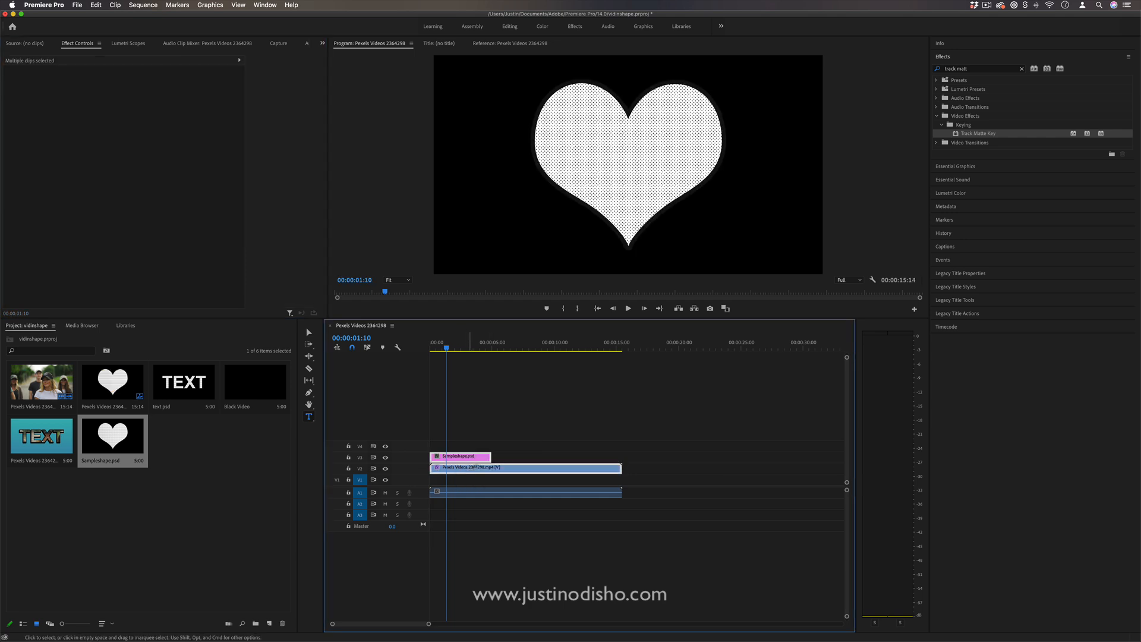
# Step: Select the video and heart clips and shift them up one track
pyautogui.click(525, 466)
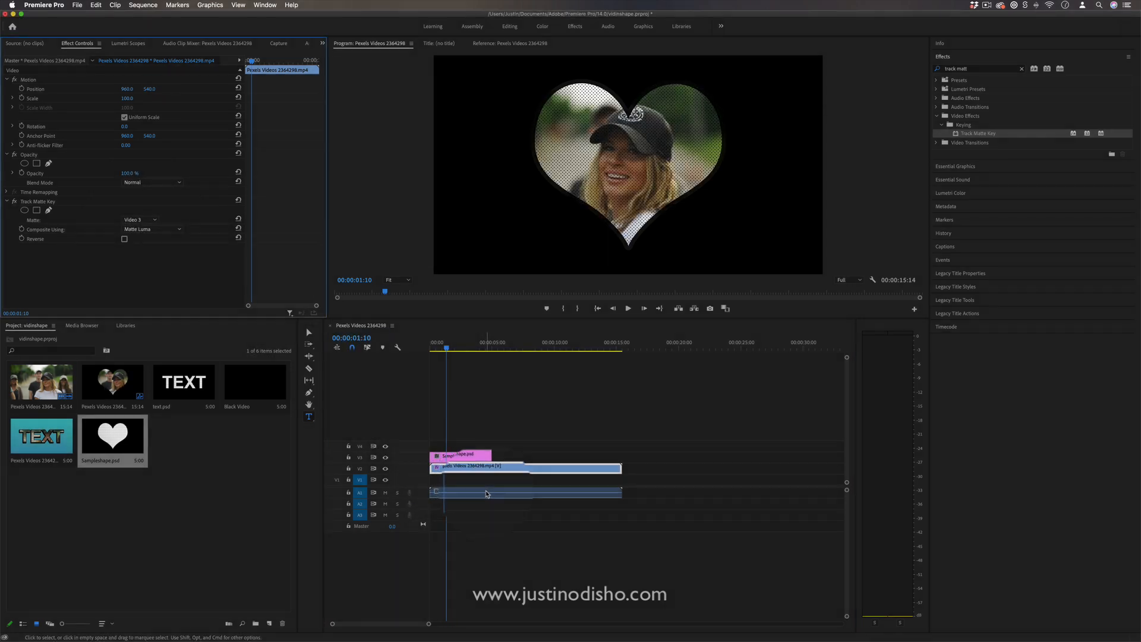
pyautogui.press('delete')
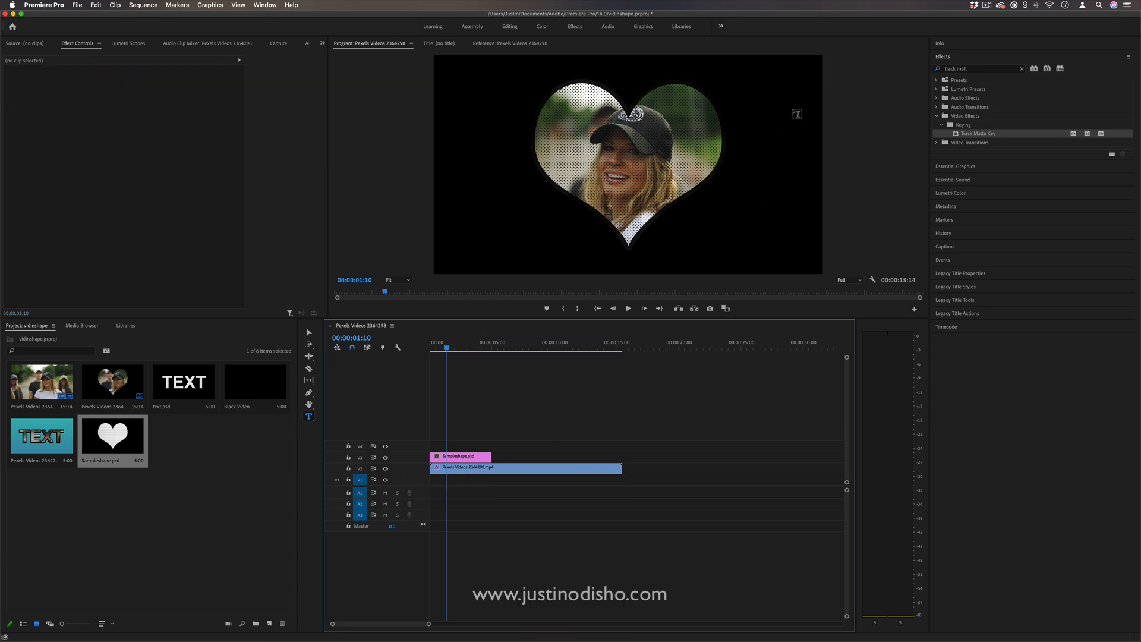
# Step: Create a blue Color Matte with default video settings and default name
pyautogui.click(77, 5)
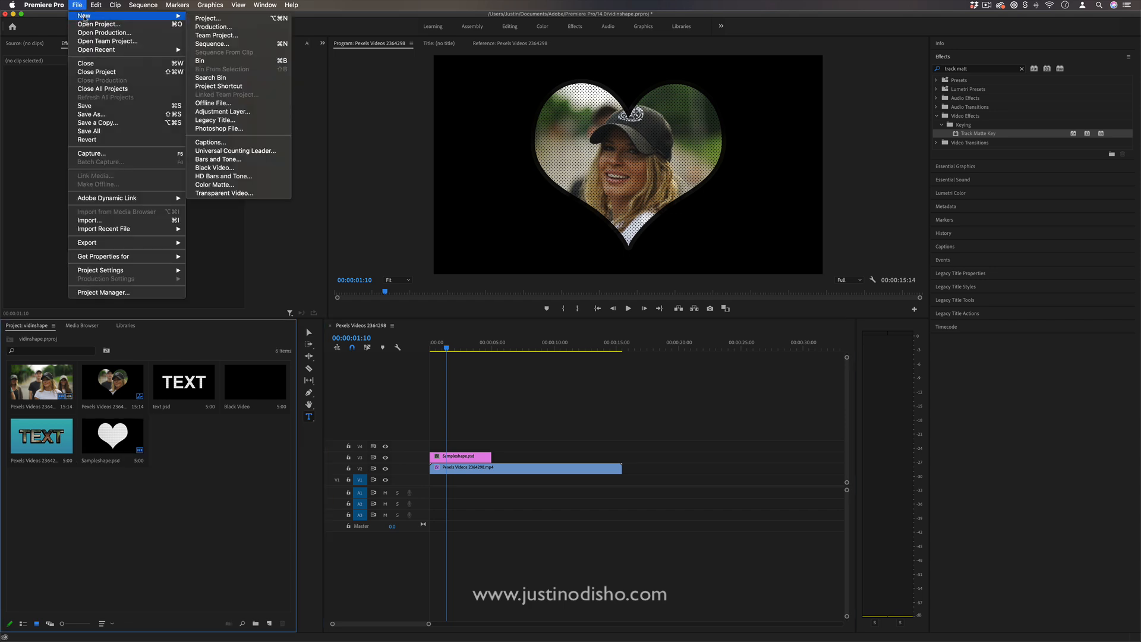
pyautogui.click(215, 184)
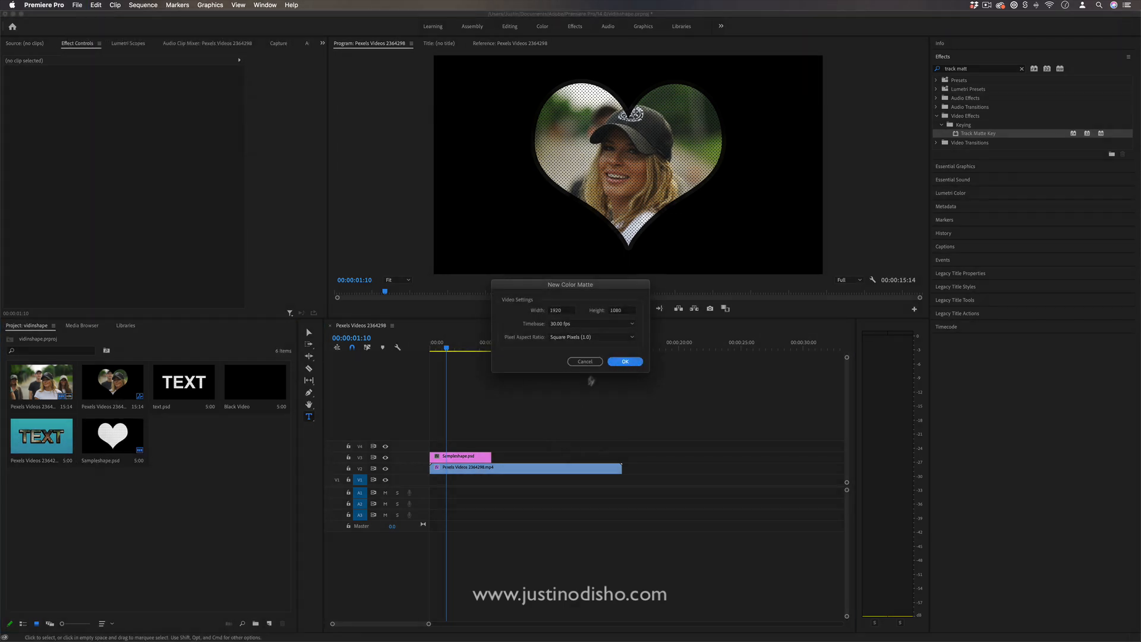
pyautogui.click(624, 361)
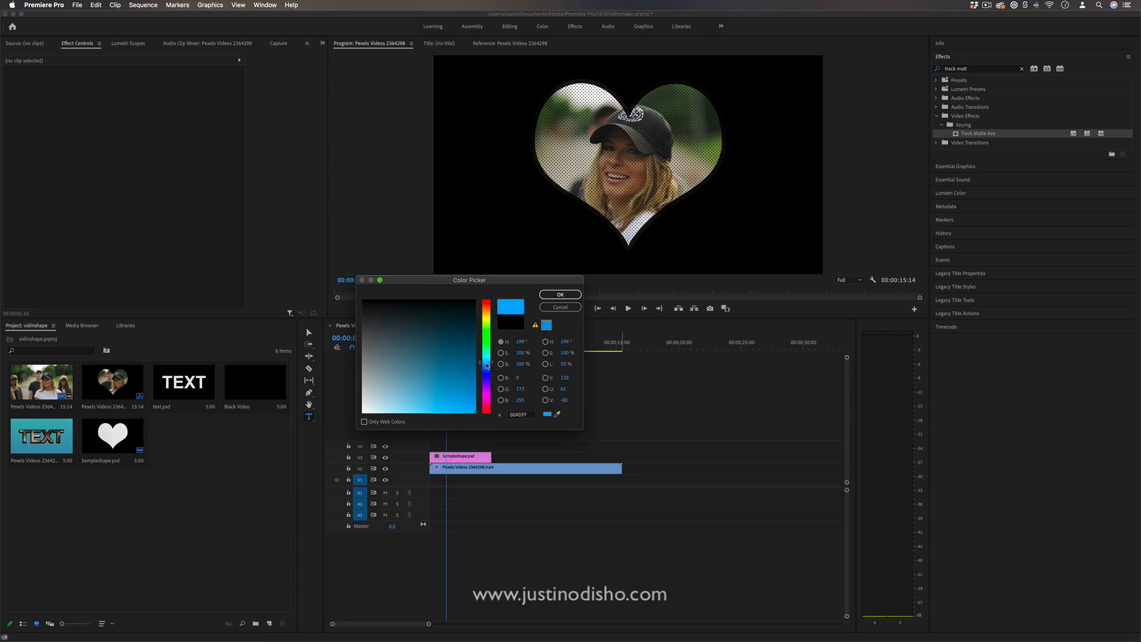
pyautogui.click(559, 294)
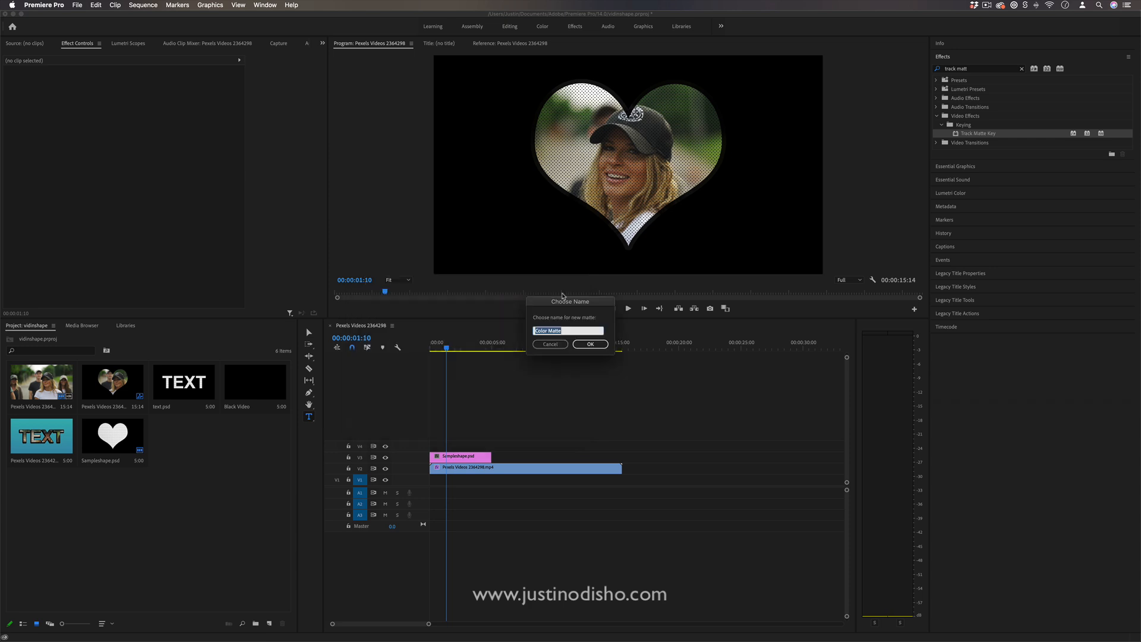
pyautogui.click(590, 343)
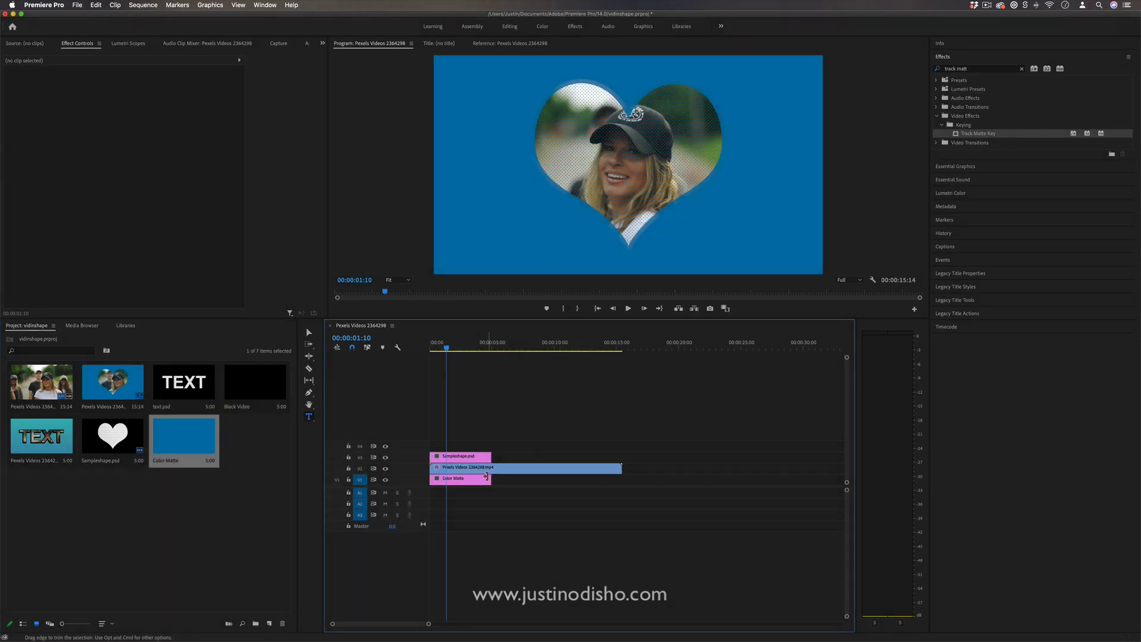
# Step: Stretch the blue matte to the video's length and switch compositing to Matte Alpha
pyautogui.moveTo(489, 477); pyautogui.dragTo(618, 478)
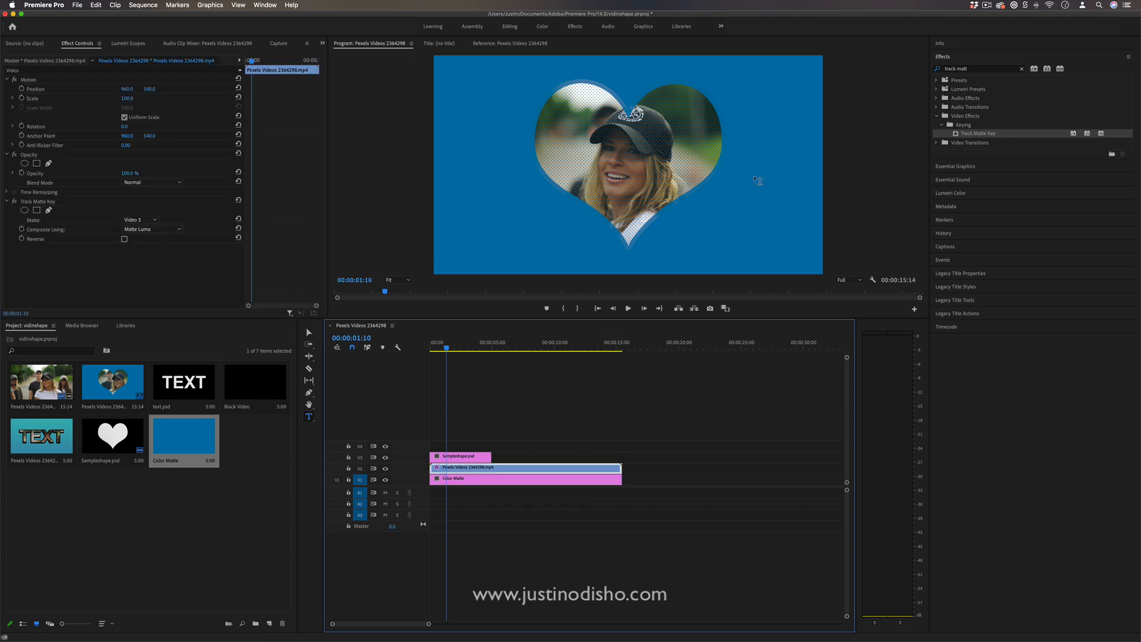
pyautogui.click(152, 228)
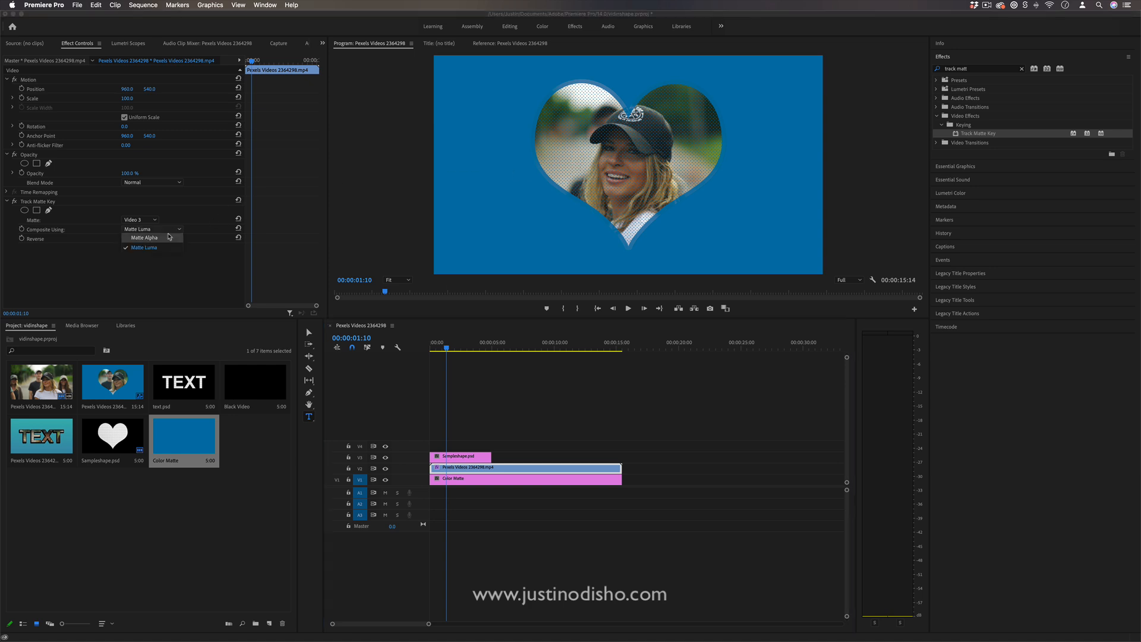
pyautogui.click(146, 246)
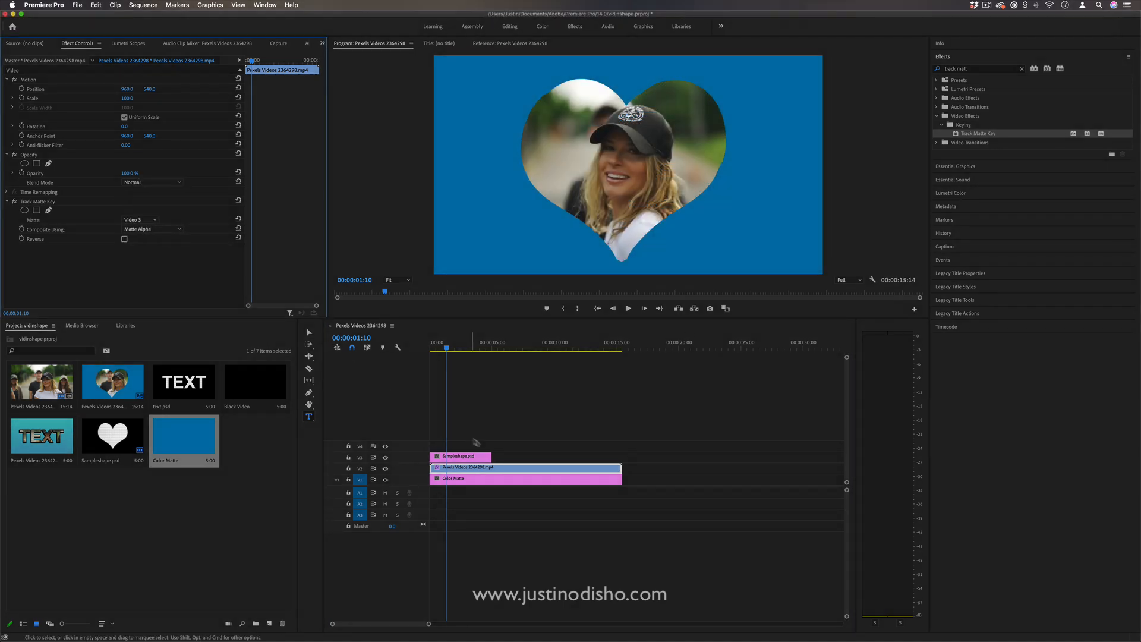
pyautogui.click(458, 456)
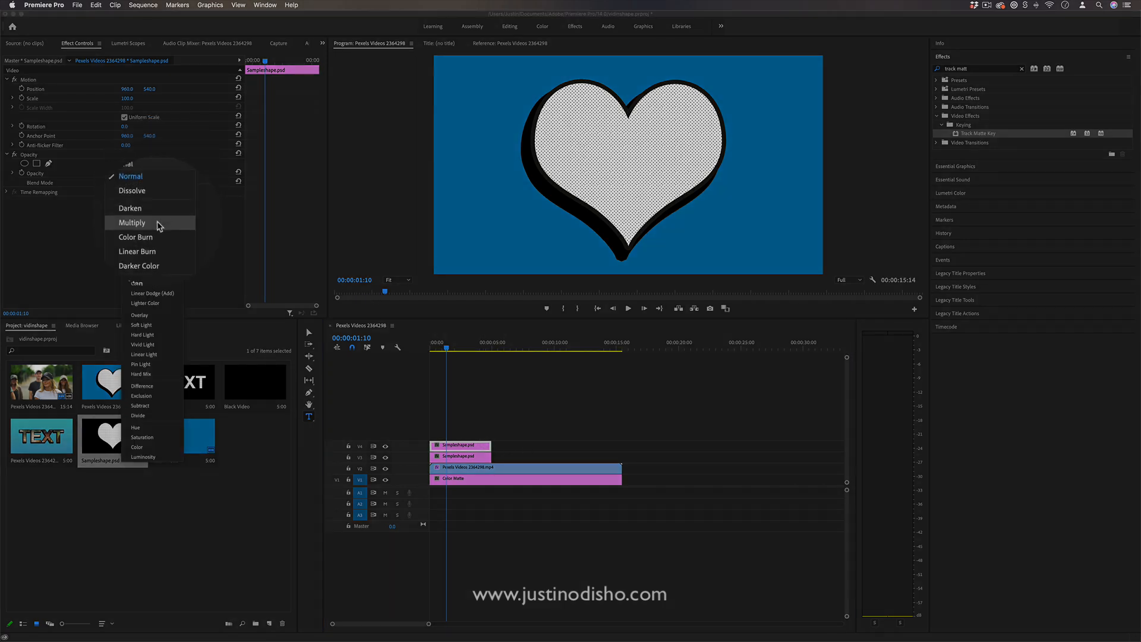
# Step: Set the top heart copy's blend mode to Multiply
pyautogui.click(132, 221)
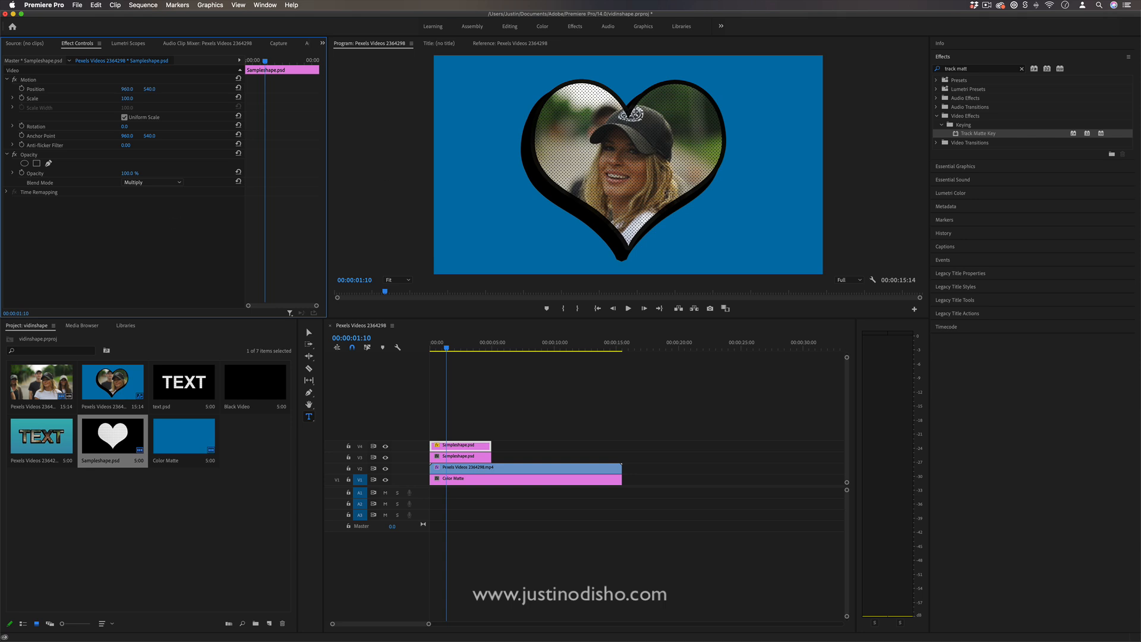
pyautogui.moveTo(522, 415)
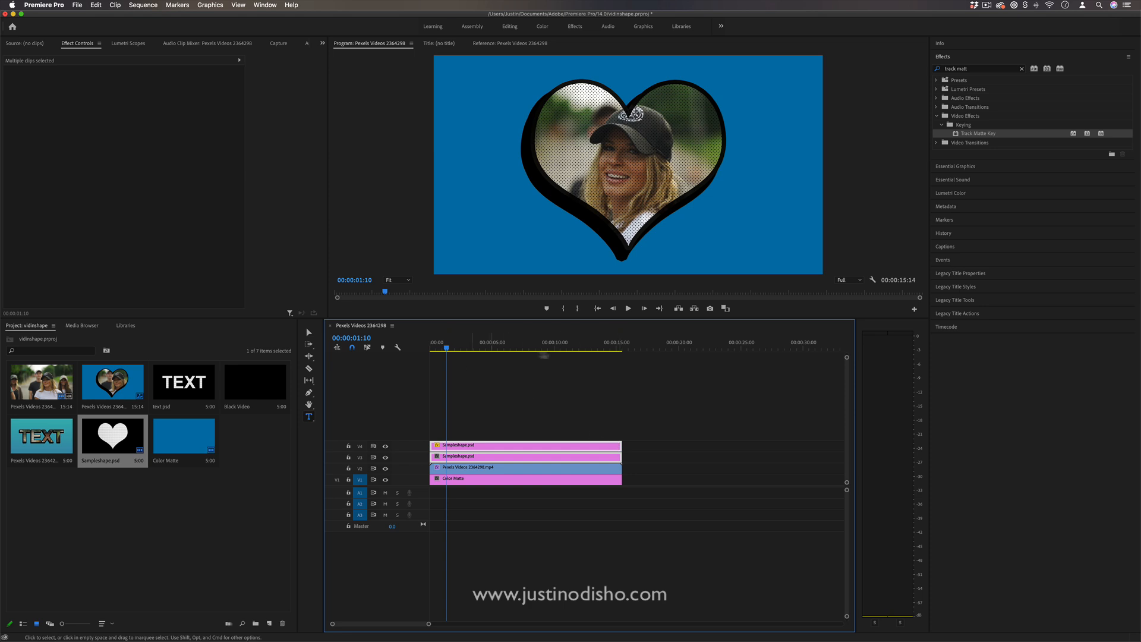
# Step: Reopen the Color Matte background's colour settings and confirm a deeper blue
pyautogui.click(451, 478)
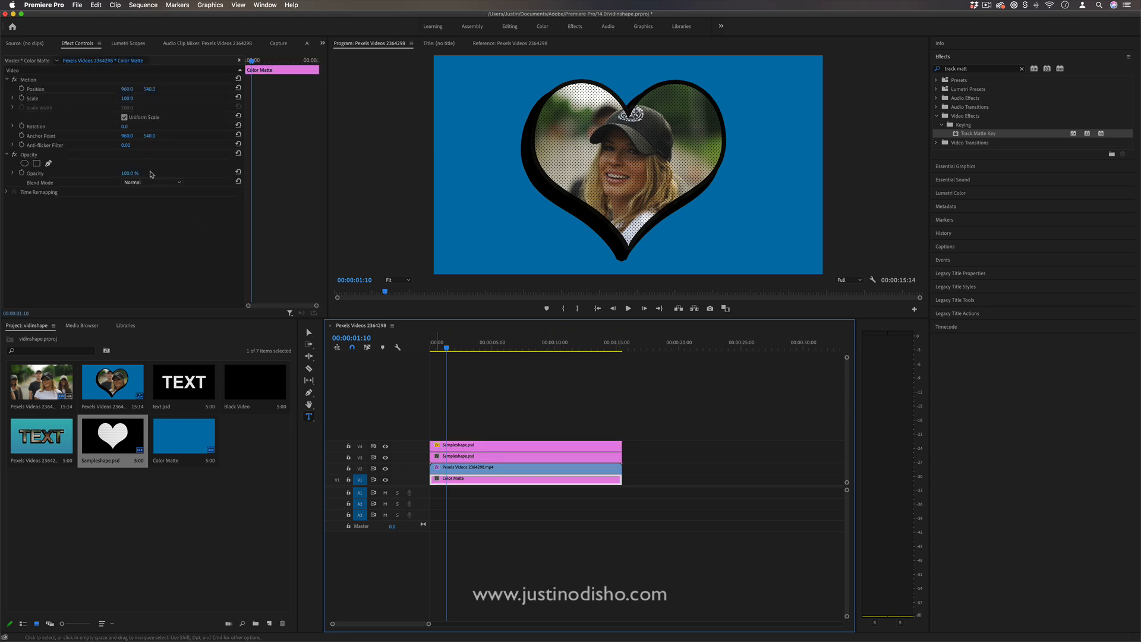
pyautogui.doubleClick(184, 435)
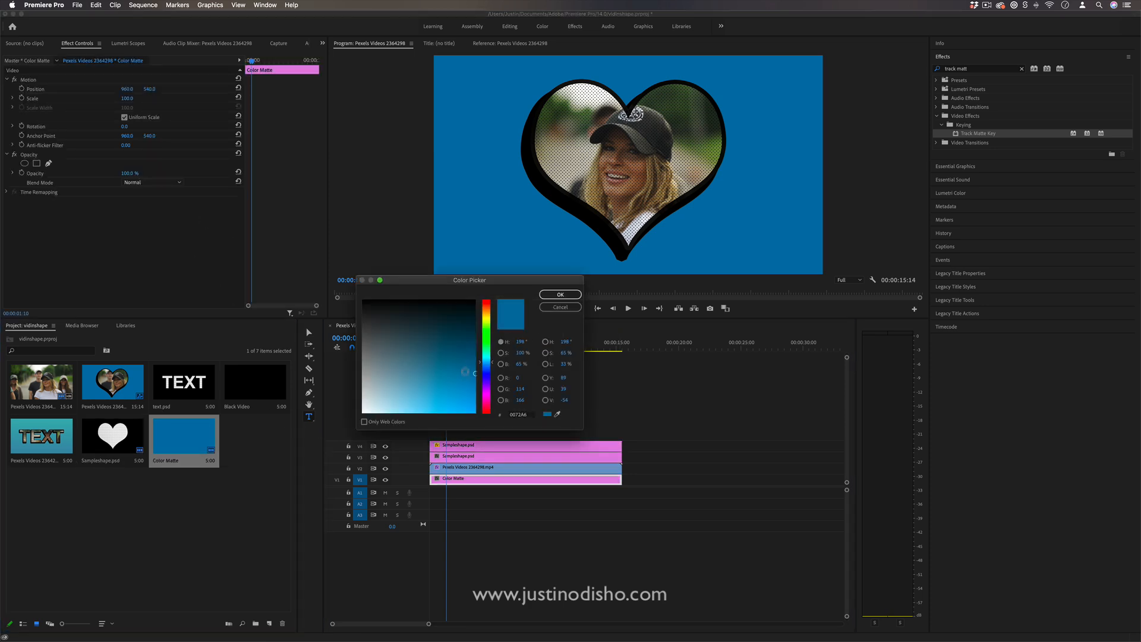
pyautogui.click(559, 295)
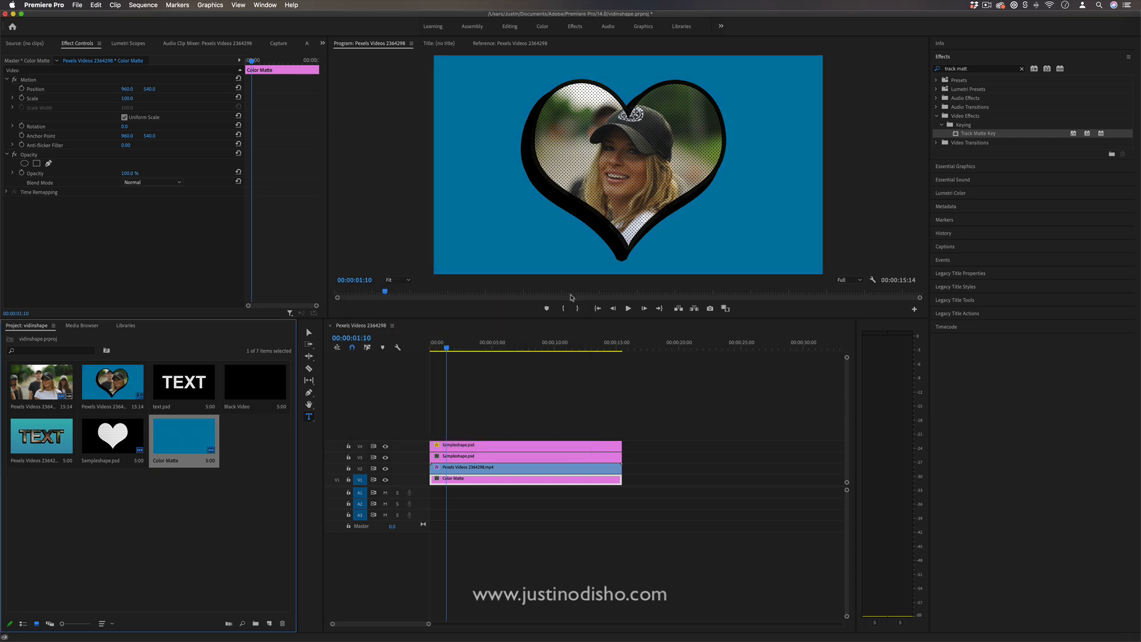
pyautogui.moveTo(452, 345)
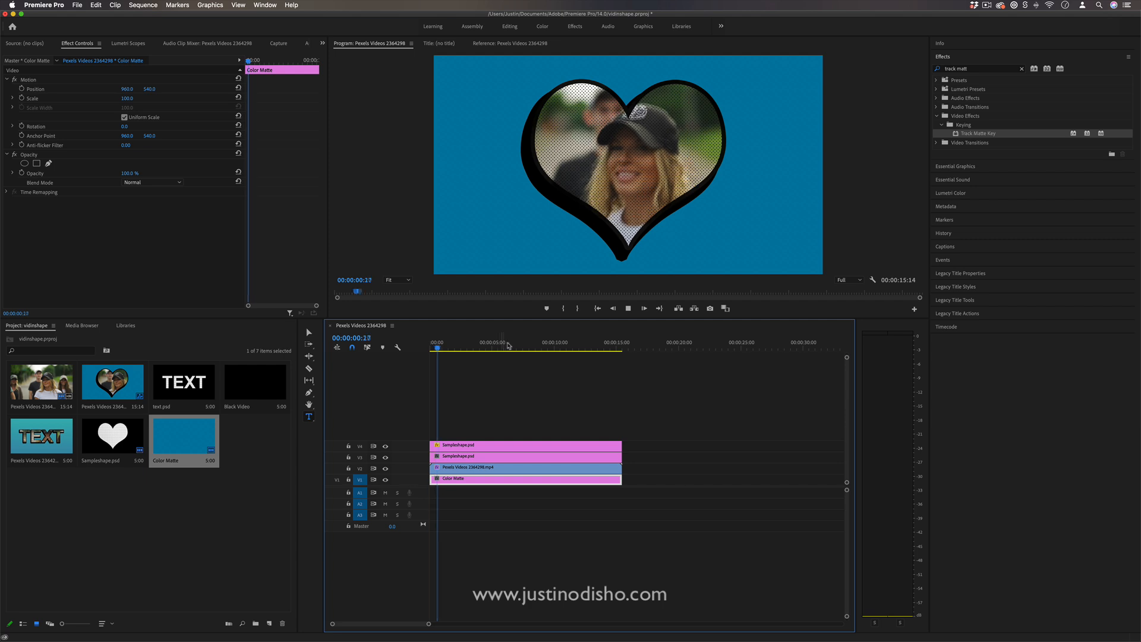
# Step: Play back the heart composite, then jump near 20 seconds to the TEXT-shaped video example
pyautogui.click(447, 342)
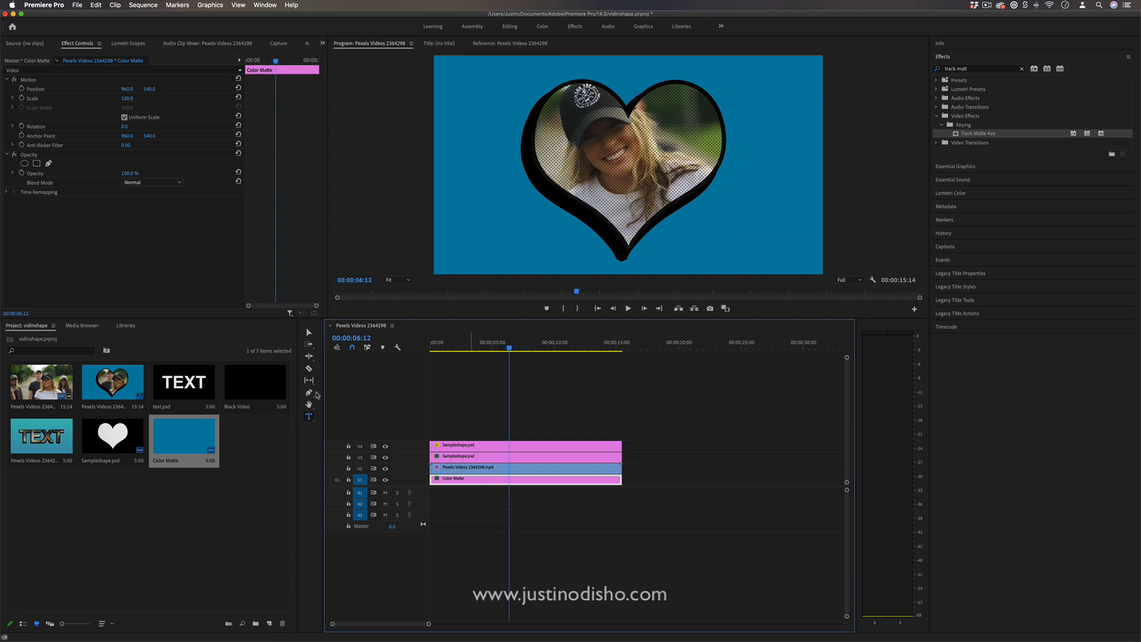
pyautogui.click(308, 392)
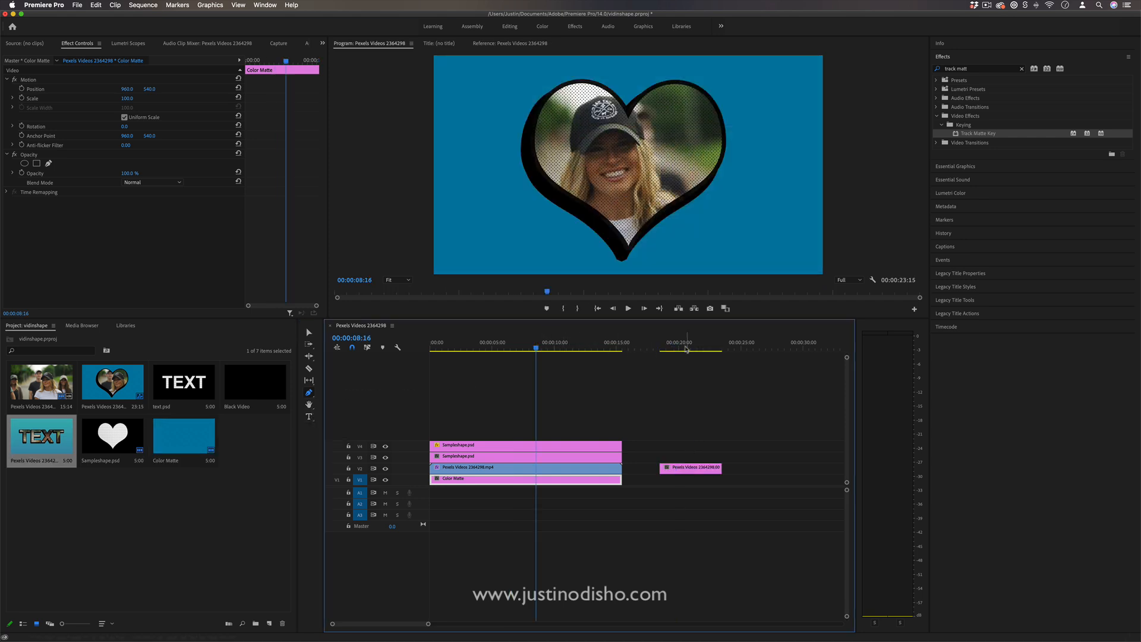
pyautogui.click(680, 342)
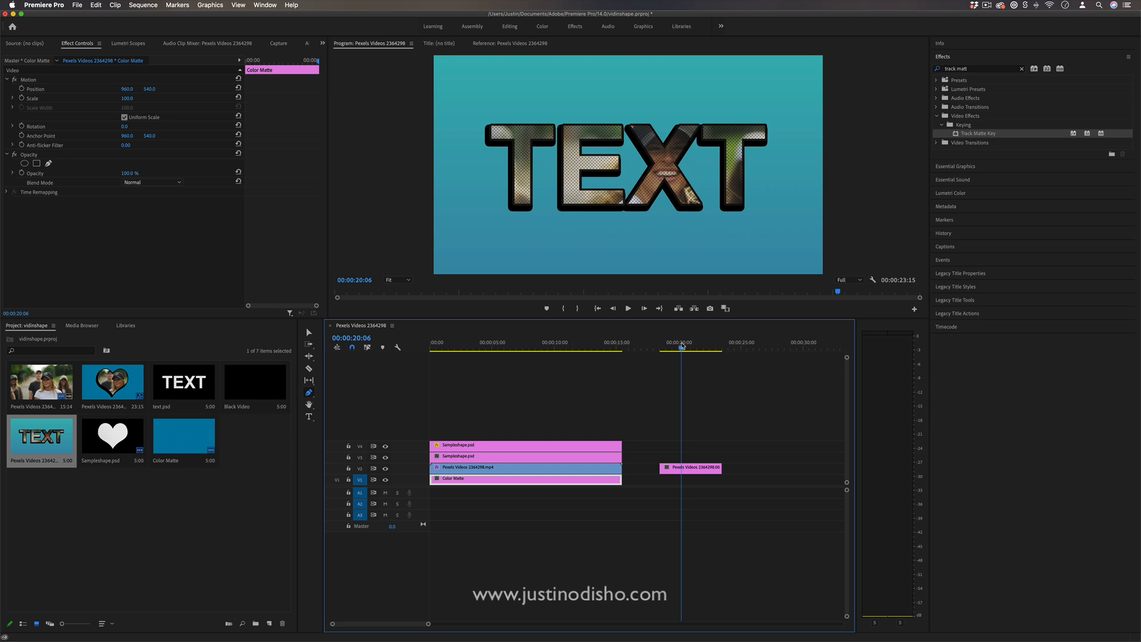